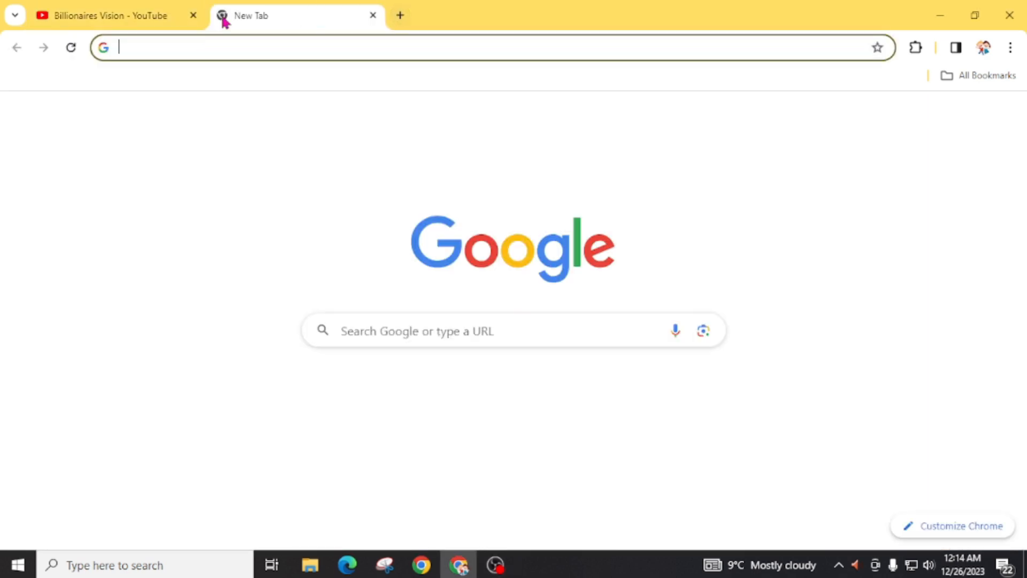
- Search Google for 'freedomainnow' and scroll to the Free Domain: Home result
text(freedomainnow)
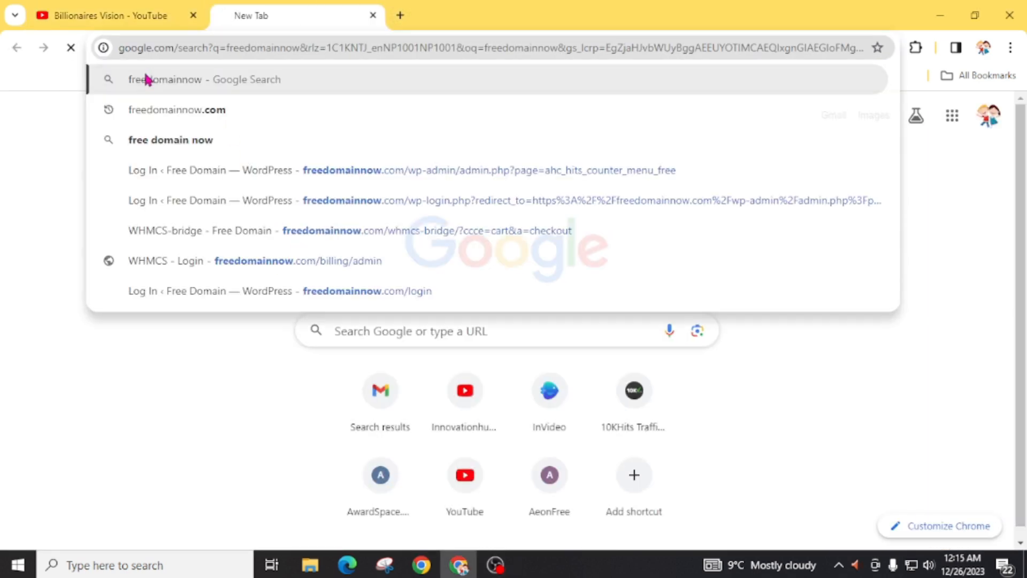
click(205, 79)
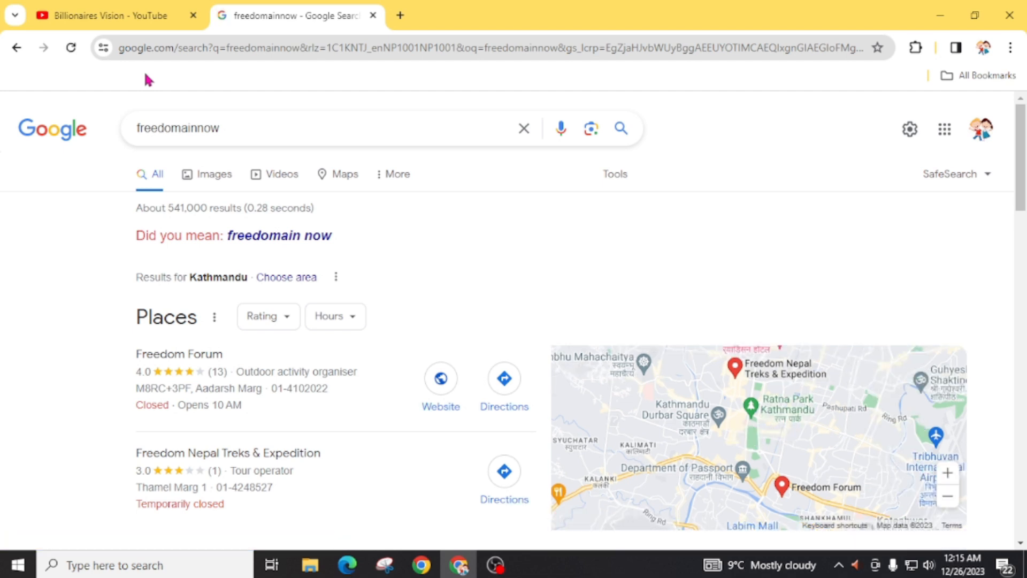
scroll(down, 3)
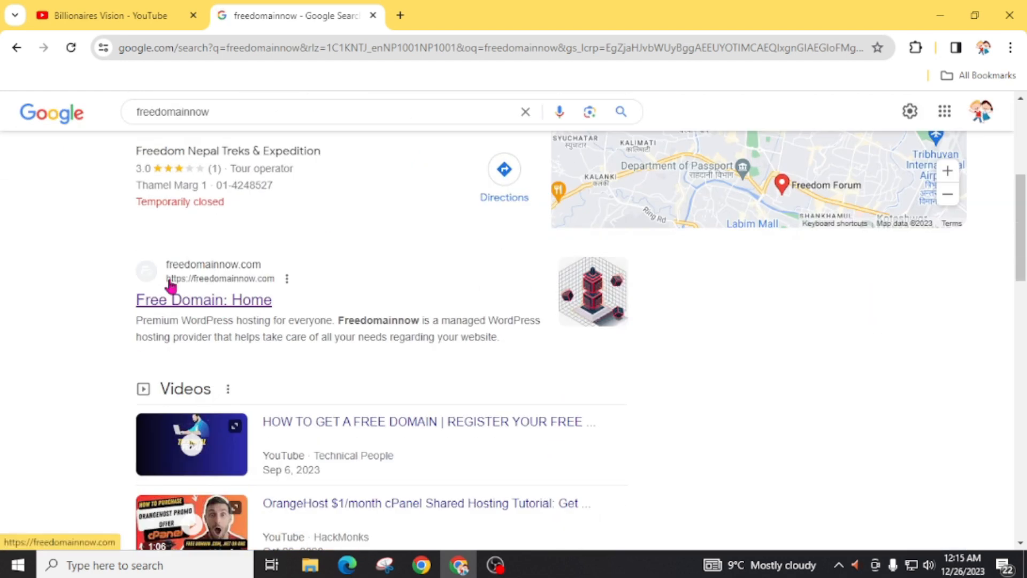
mouse_move(223, 319)
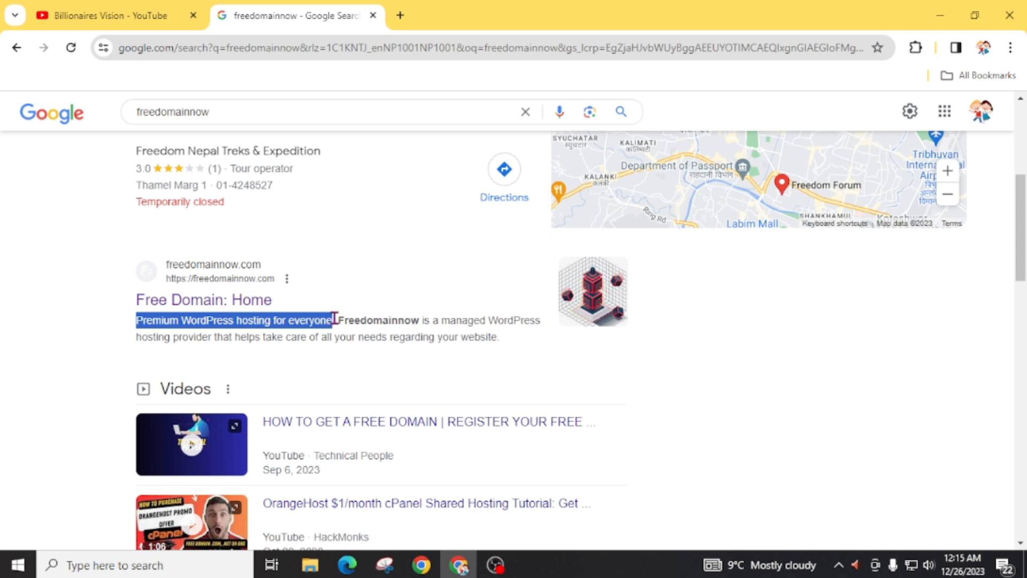
scroll(down, 3)
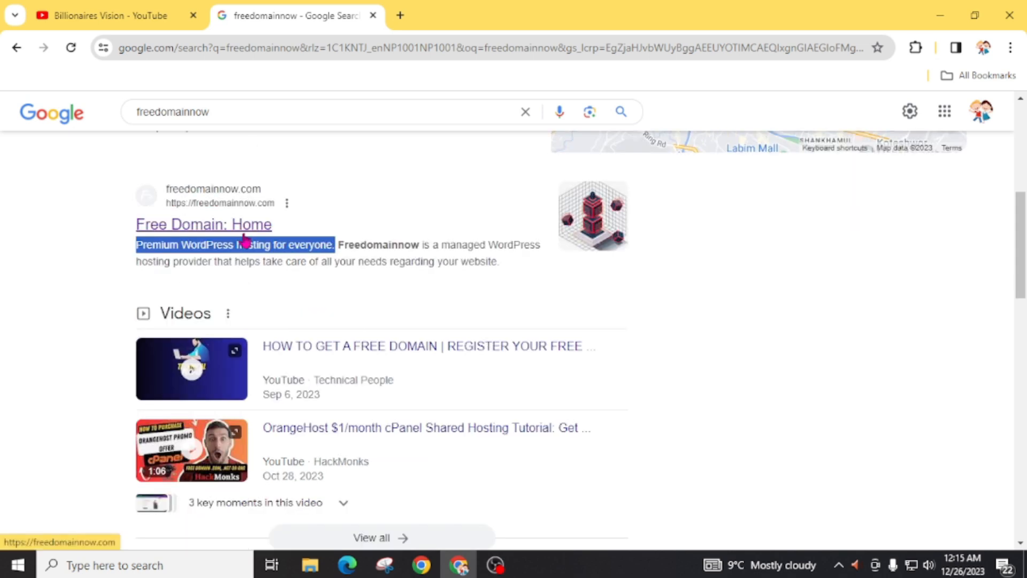
- Open the Free Domain: Home site and scroll to the domain search showing .com at $0
click(203, 224)
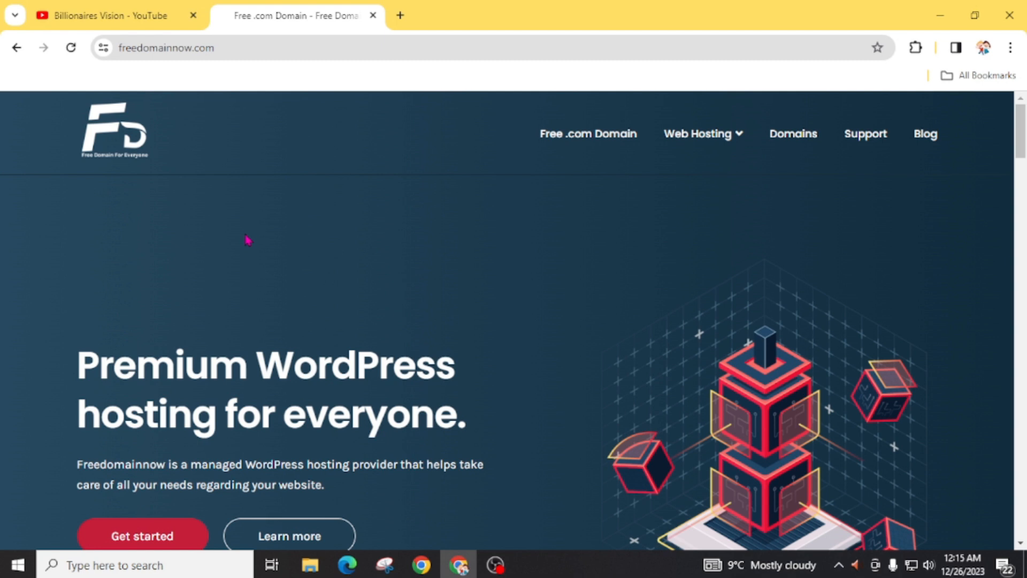
scroll(down, 3)
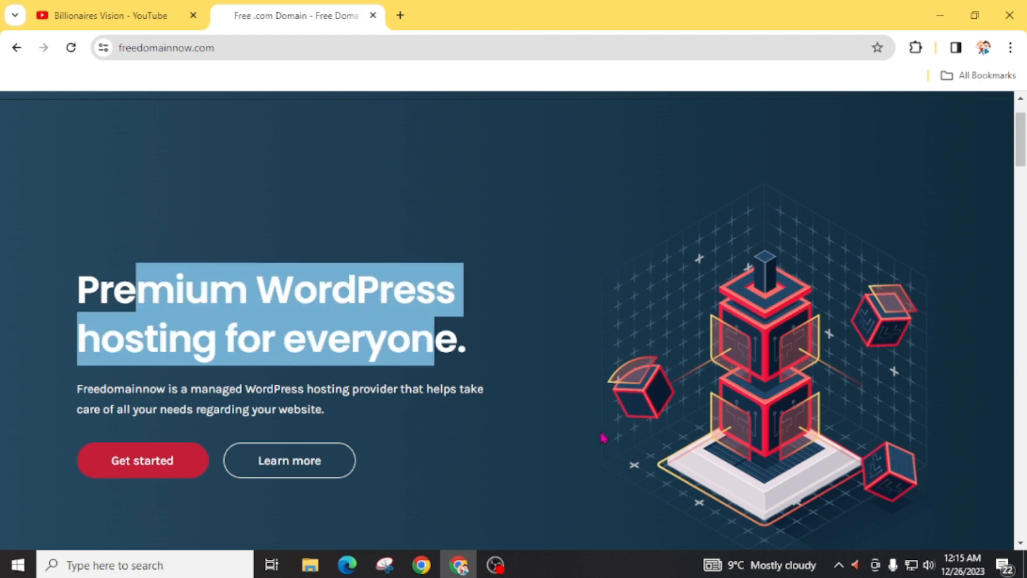
scroll(up, 3)
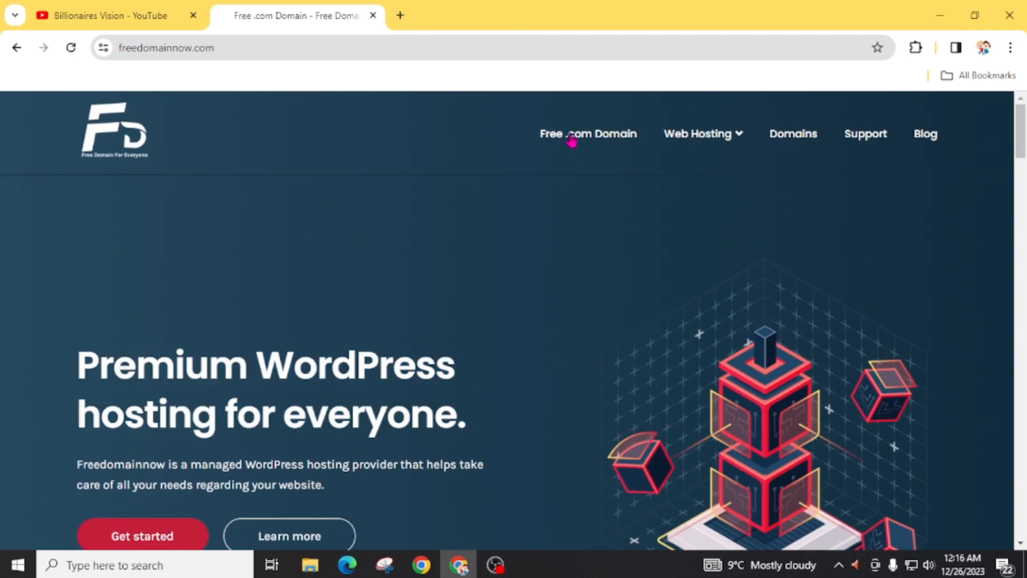
scroll(down, 3)
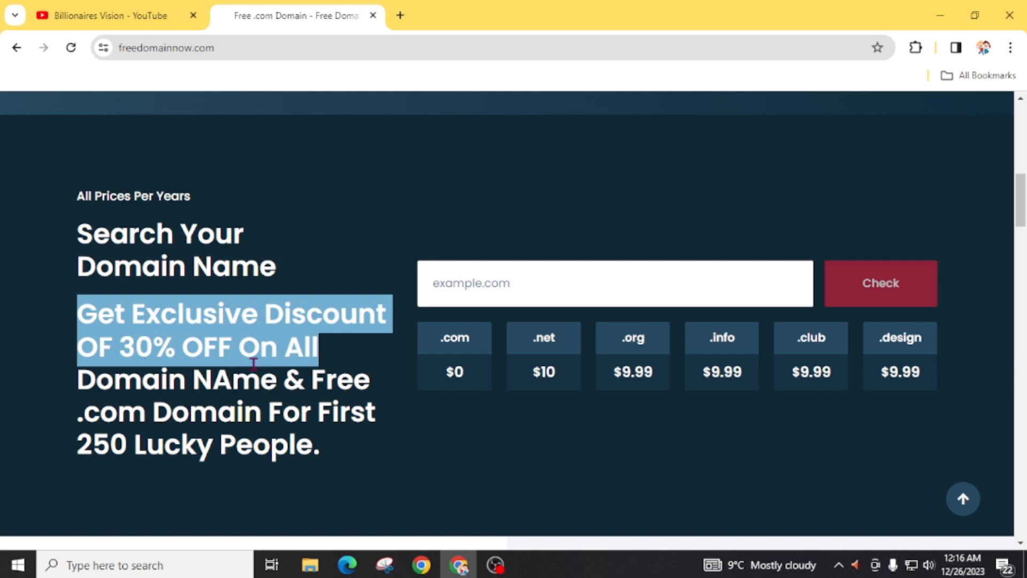
mouse_move(275, 426)
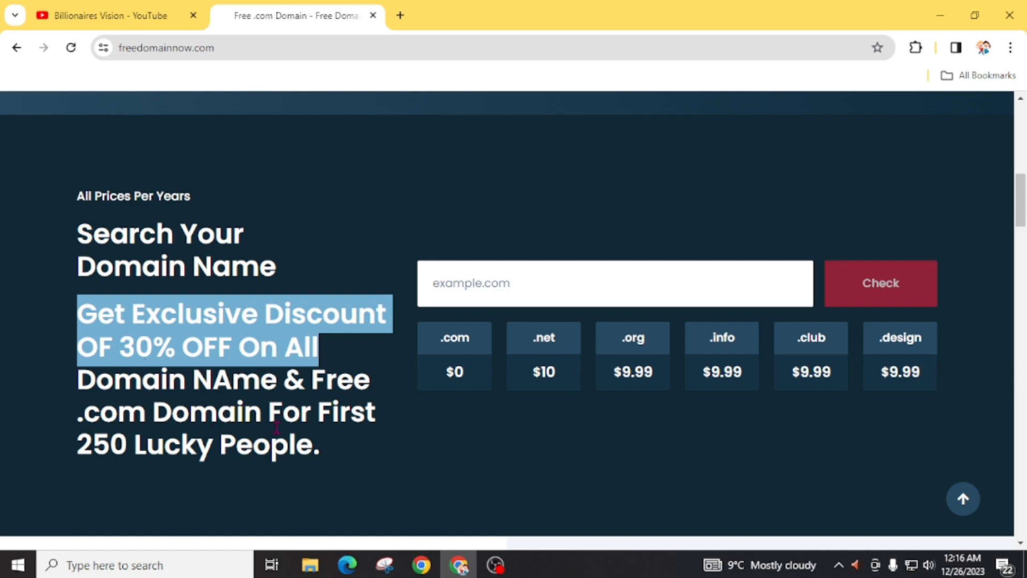
scroll(down, 3)
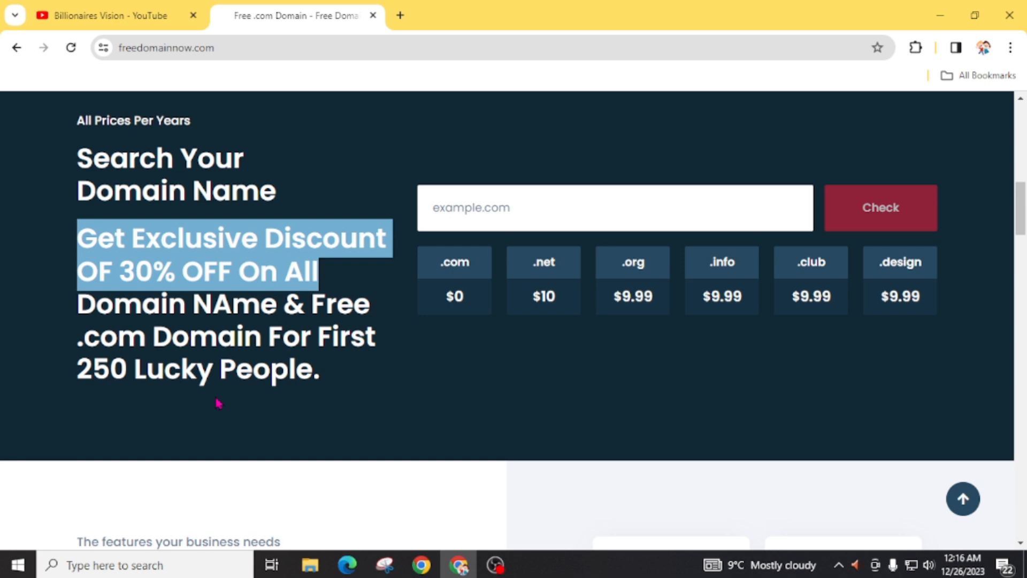
mouse_move(260, 453)
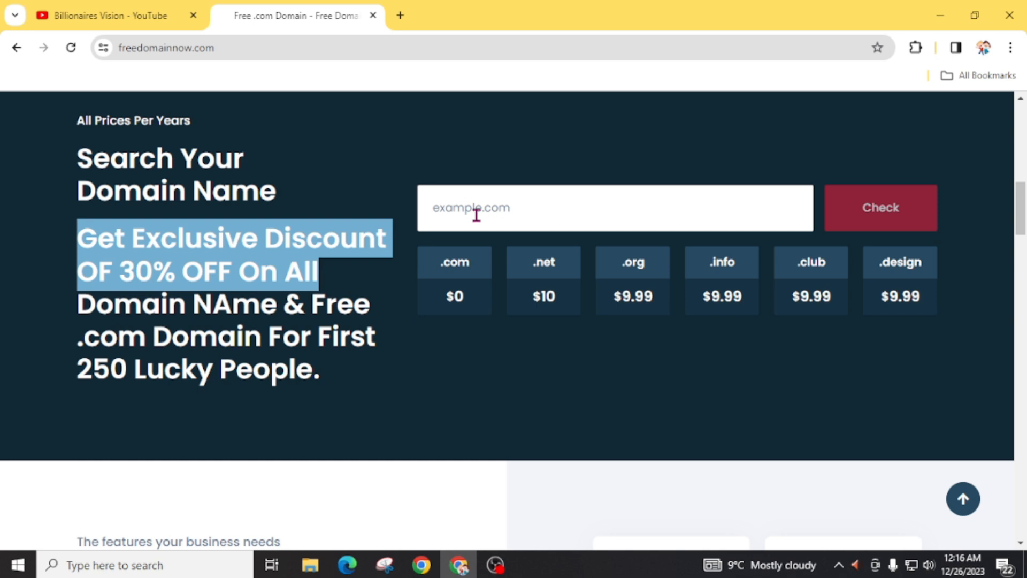
- Check 'billionairiesvisions' availability and start purchasing the free .com result
click(615, 208)
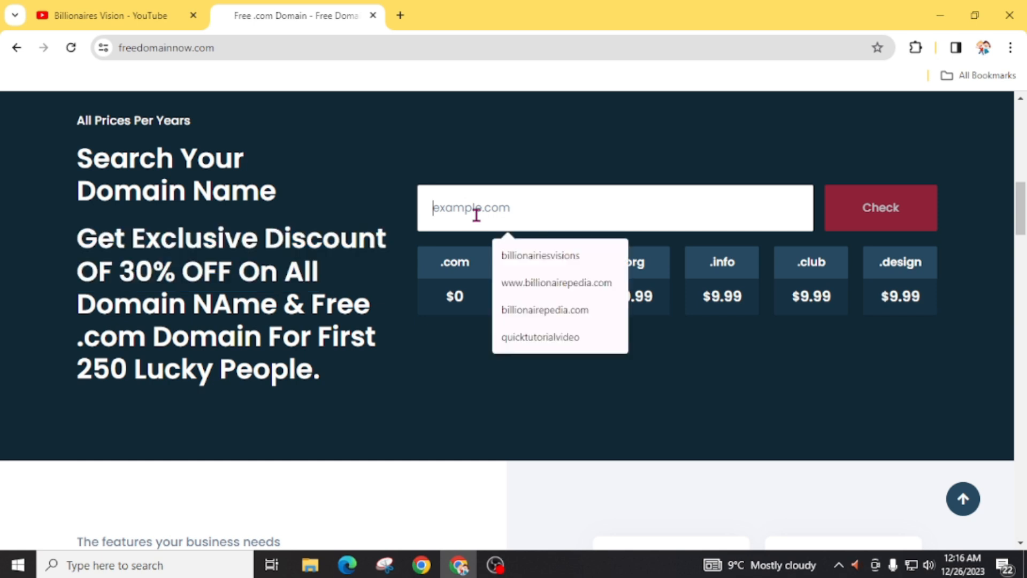
click(539, 255)
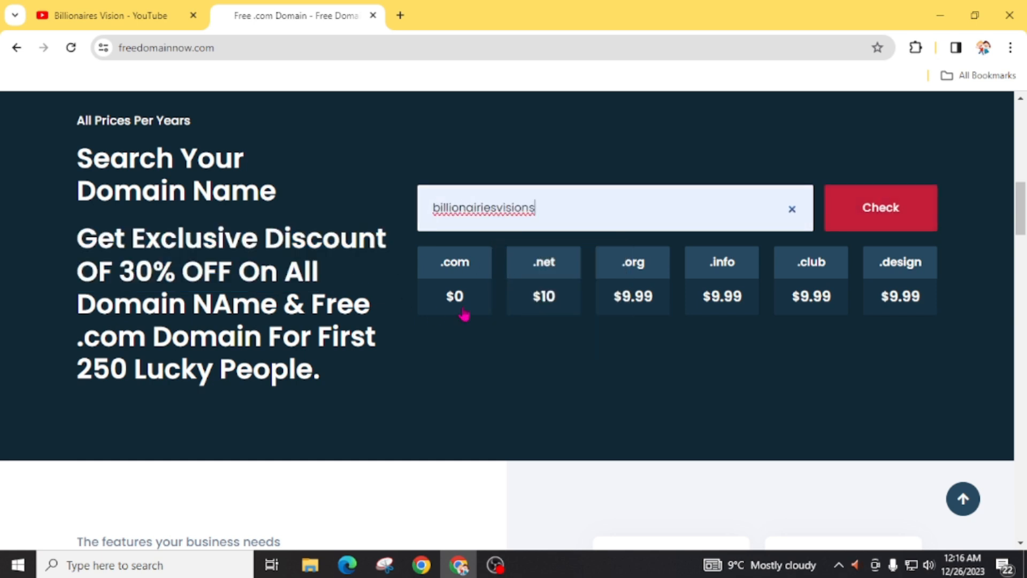
mouse_move(472, 225)
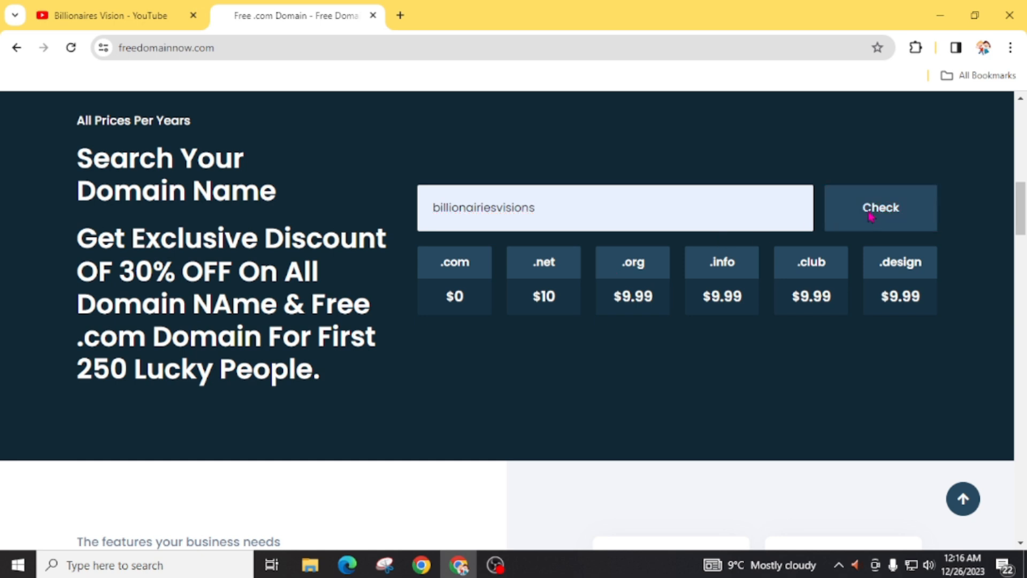
click(880, 207)
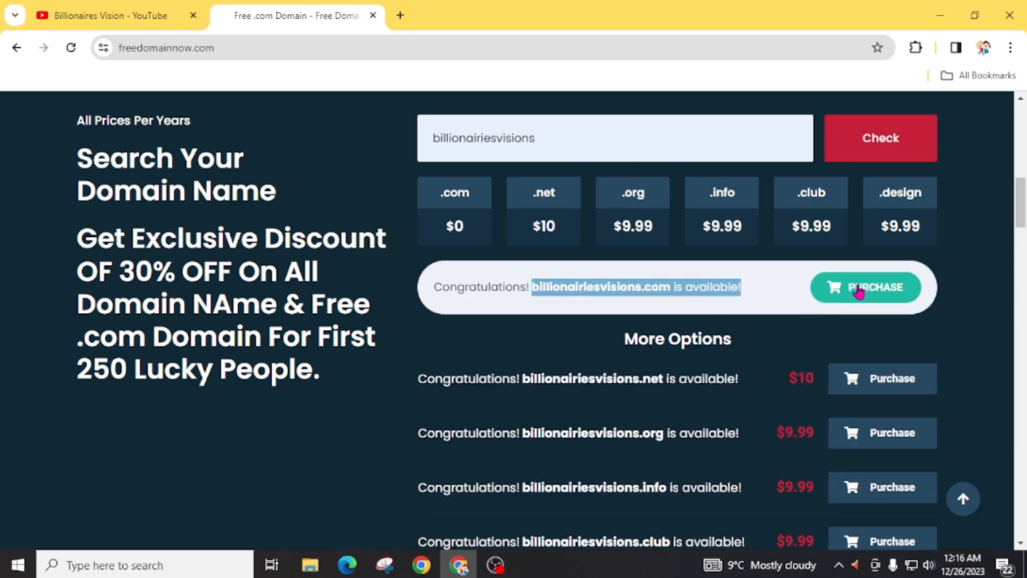
click(865, 287)
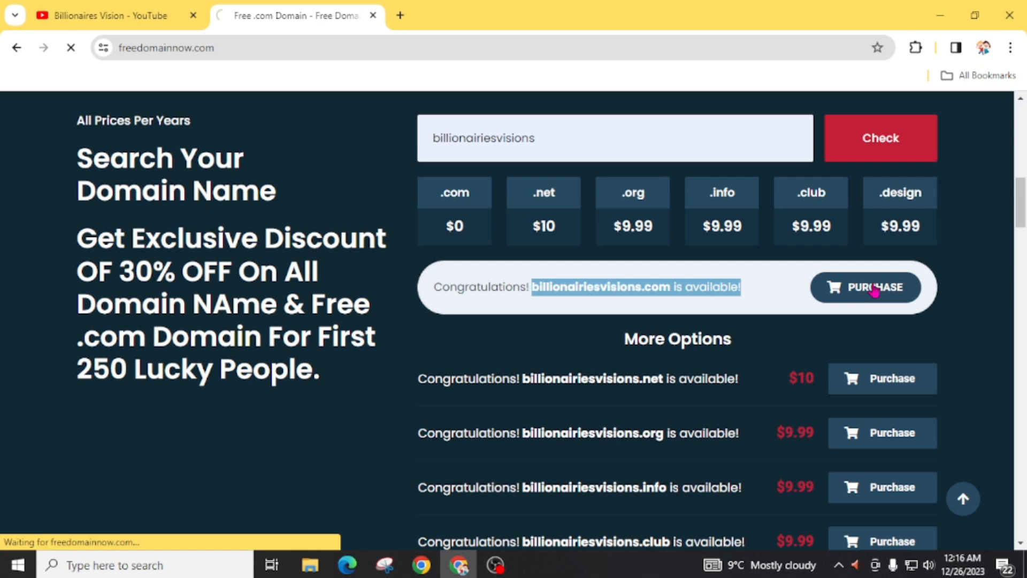
click(864, 287)
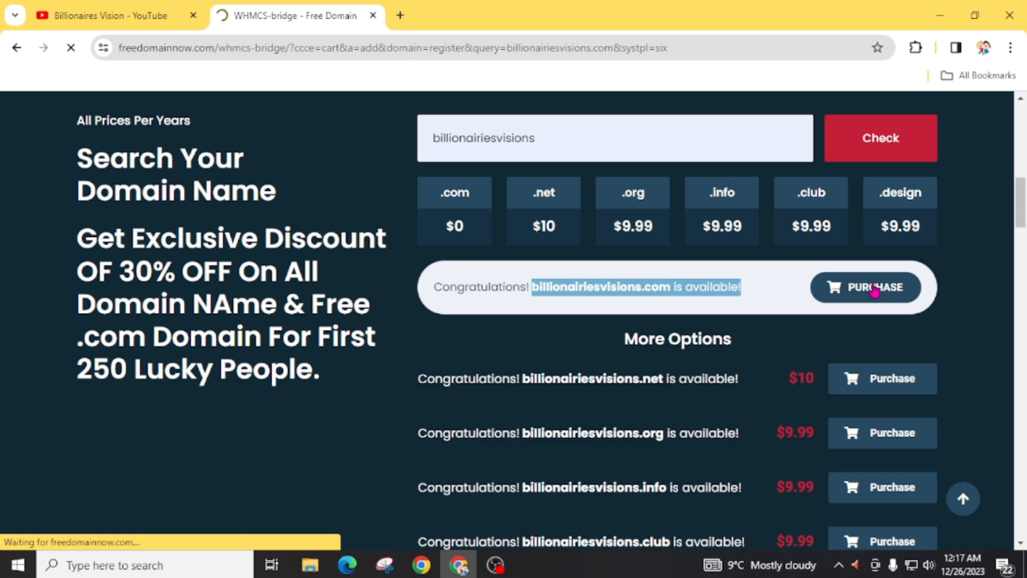
- Add billionairiesvisions1.com at $0.00 to the cart and proceed to checkout
click(865, 287)
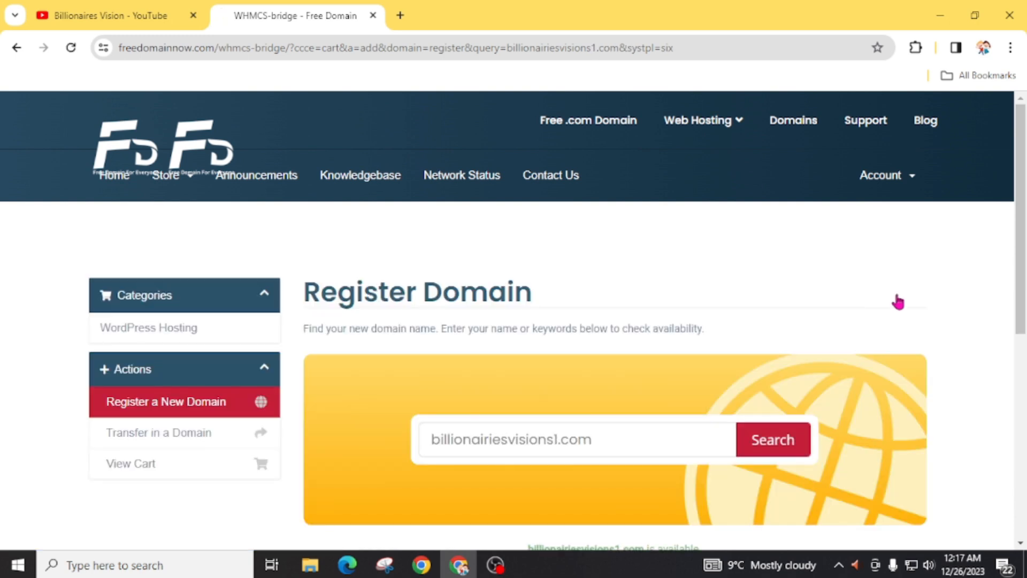
scroll(down, 3)
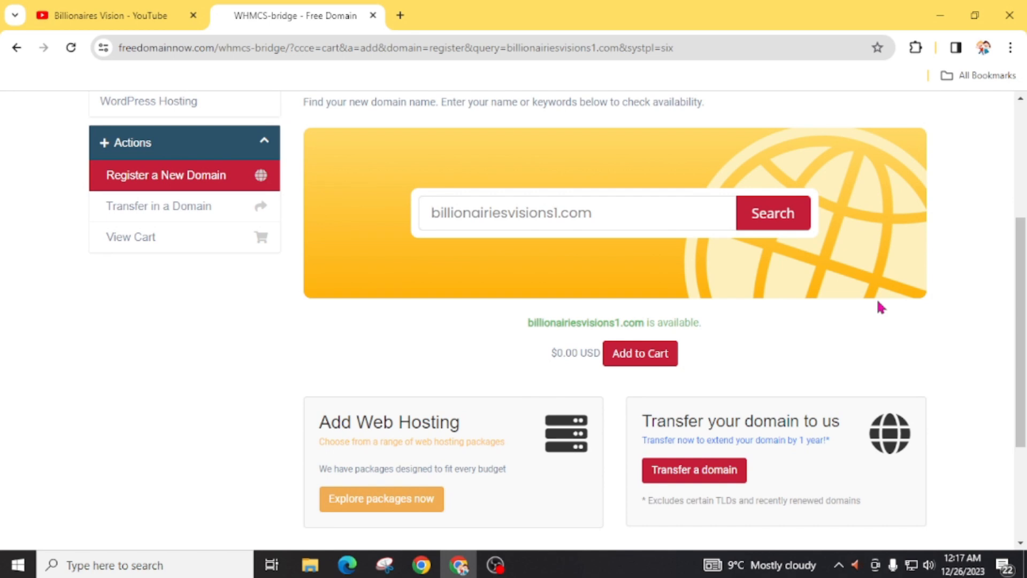
mouse_move(445, 408)
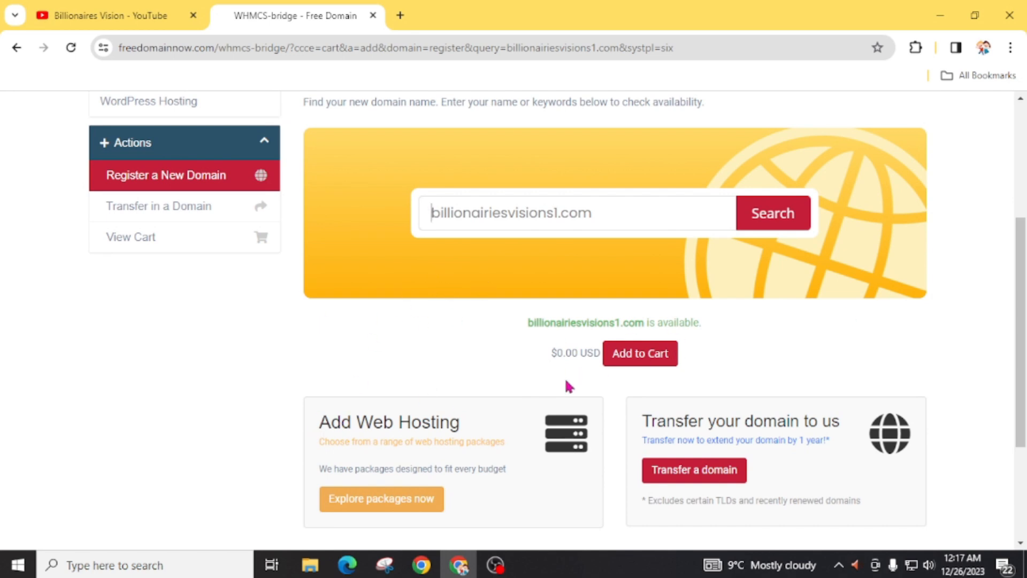
mouse_move(508, 339)
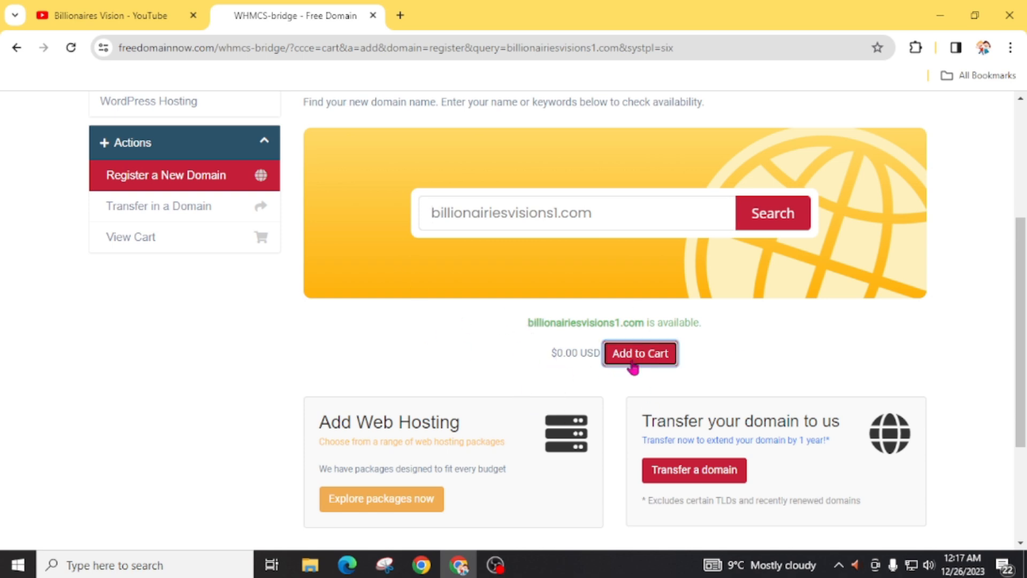
click(639, 354)
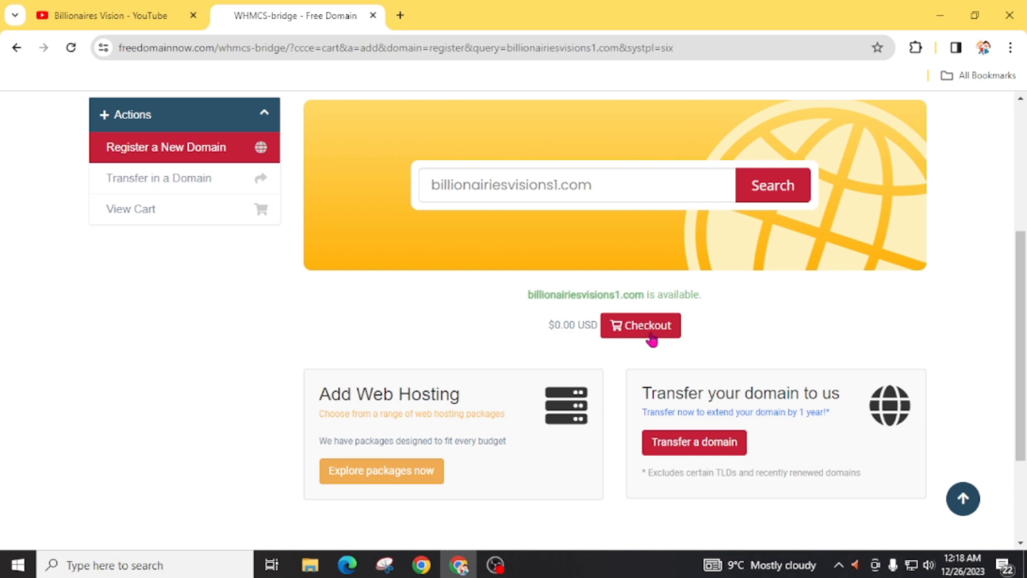
click(639, 325)
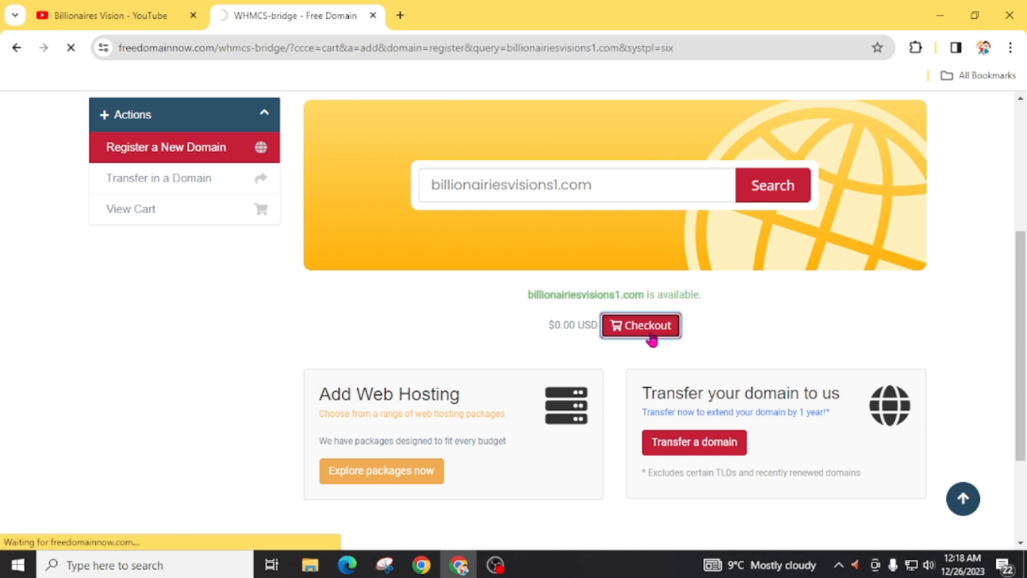
click(639, 324)
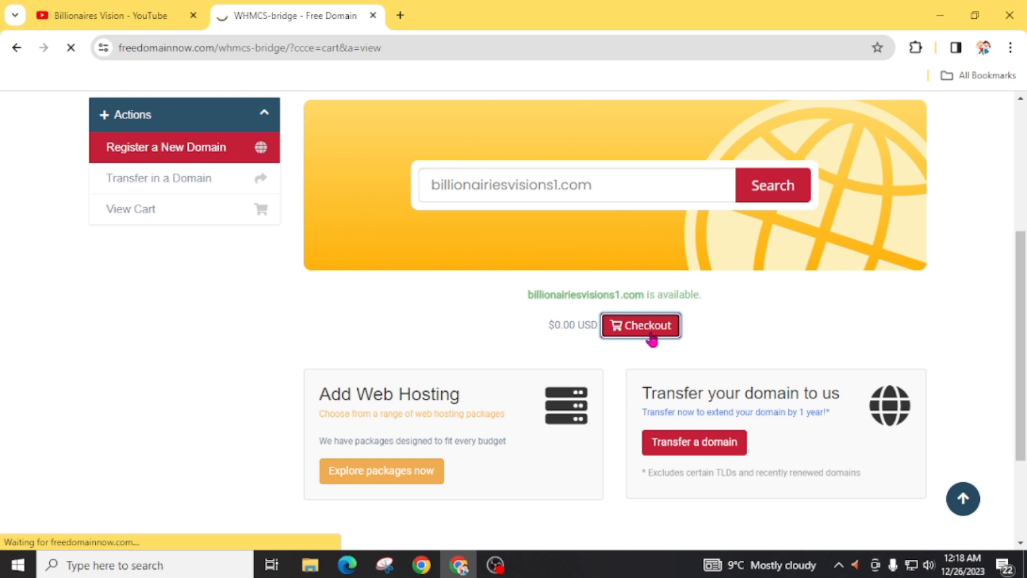
- Review the cart with billionairiesvisions1.com for one year at $0.00 and continue to checkout
click(640, 325)
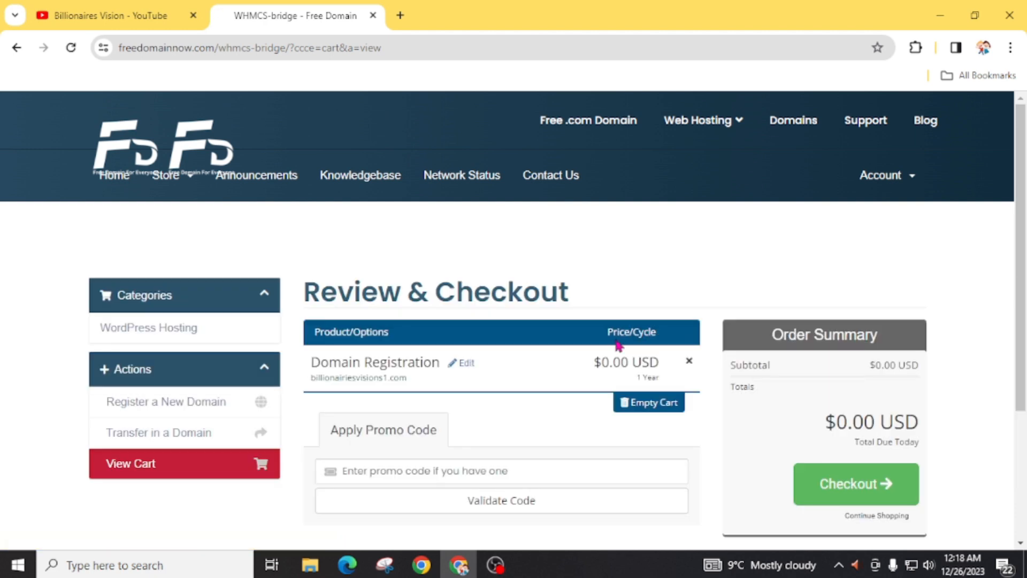
mouse_move(339, 367)
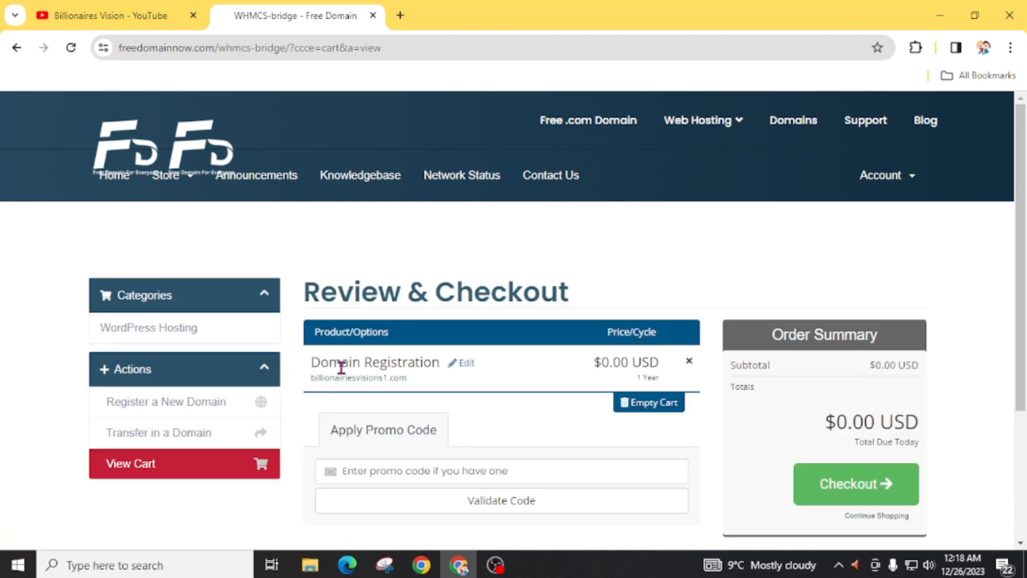
mouse_move(524, 403)
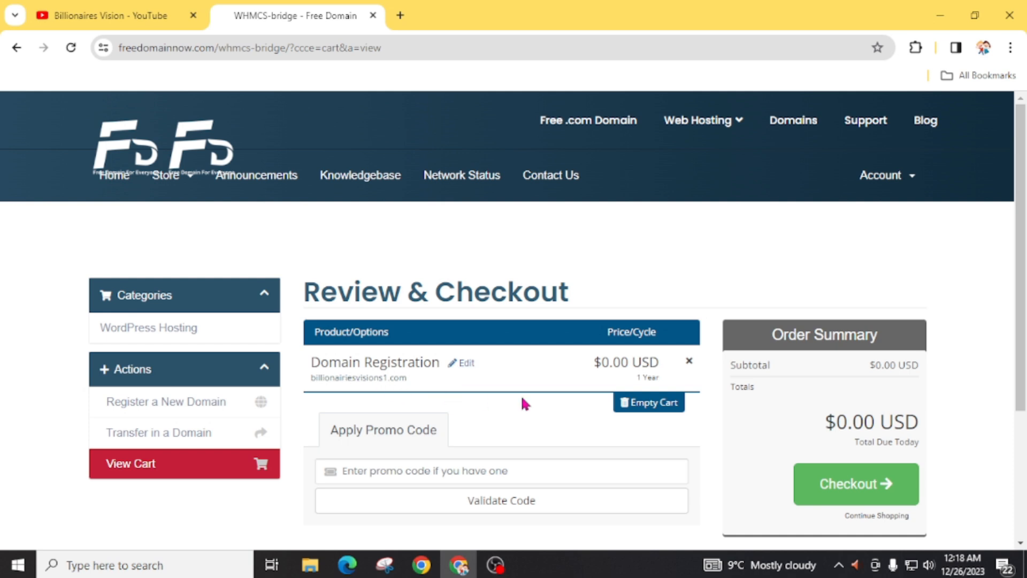
mouse_move(680, 385)
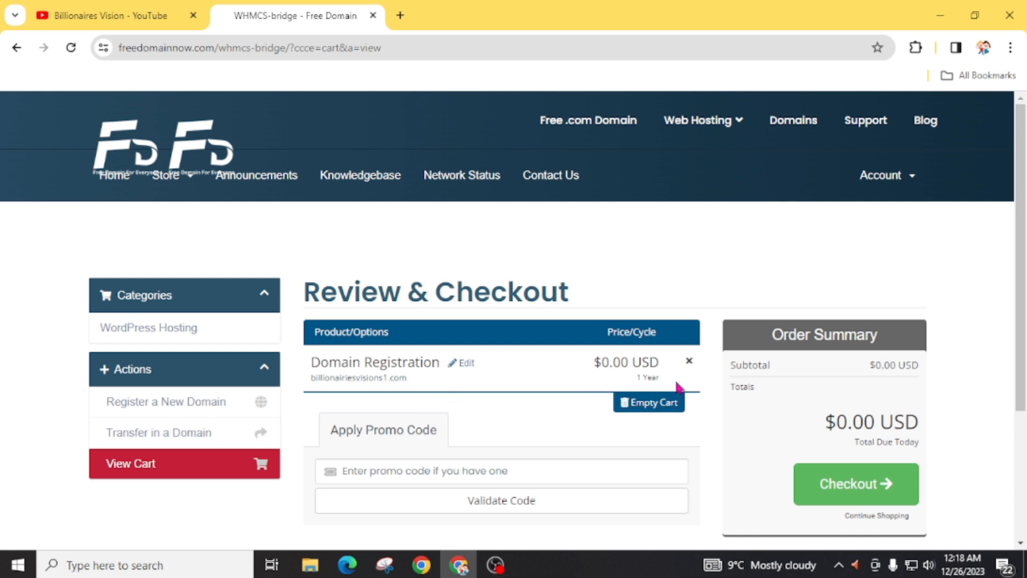
scroll(down, 3)
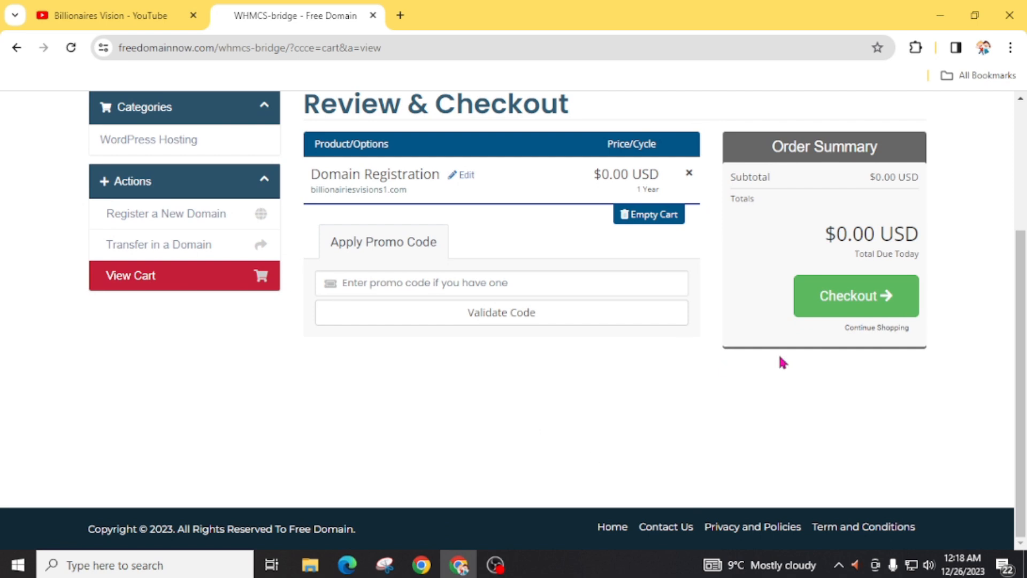
click(855, 295)
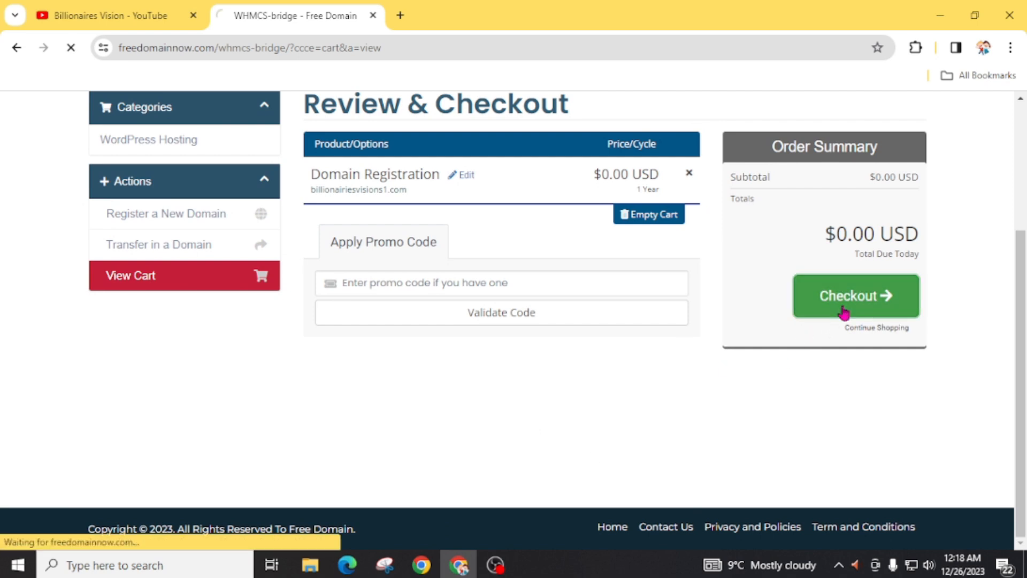
click(855, 295)
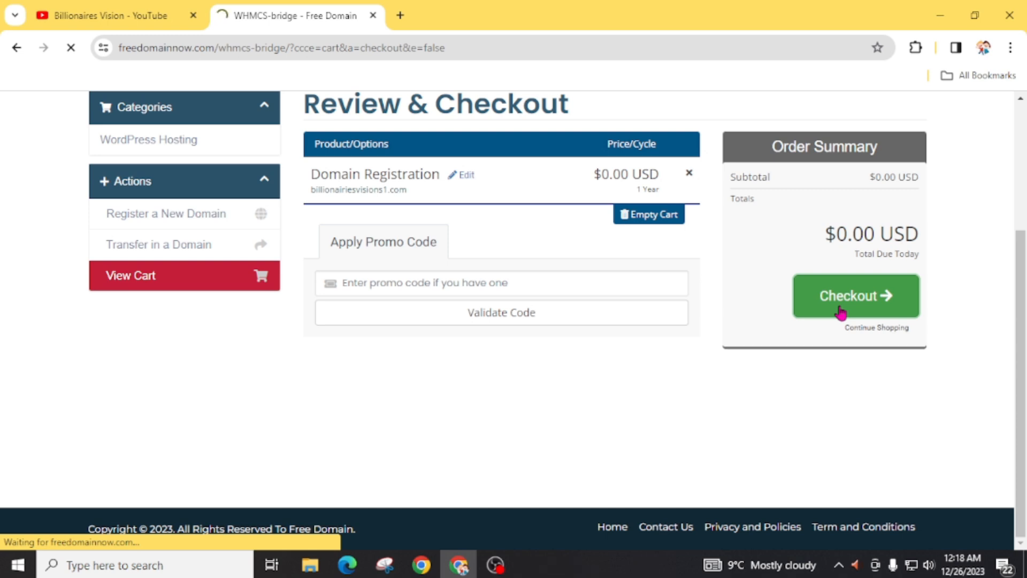
- Open the Checkout form and scroll down to the account password section
click(855, 295)
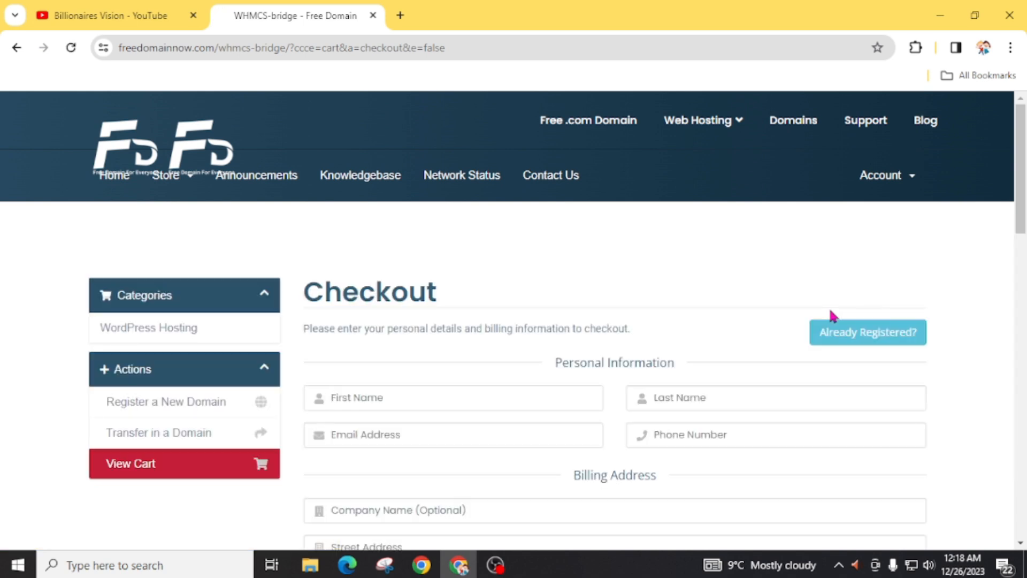
double_click(369, 292)
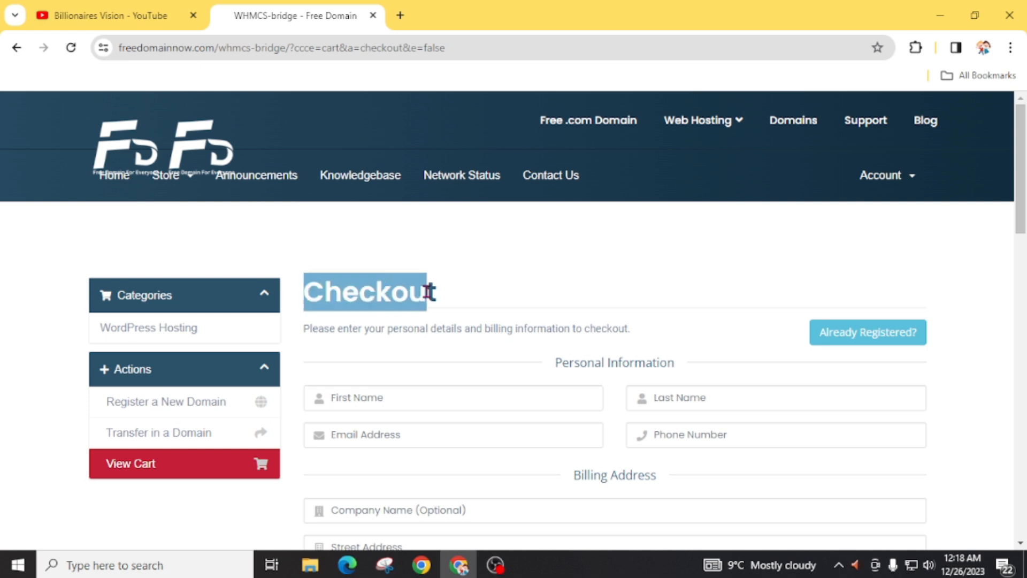
mouse_move(458, 298)
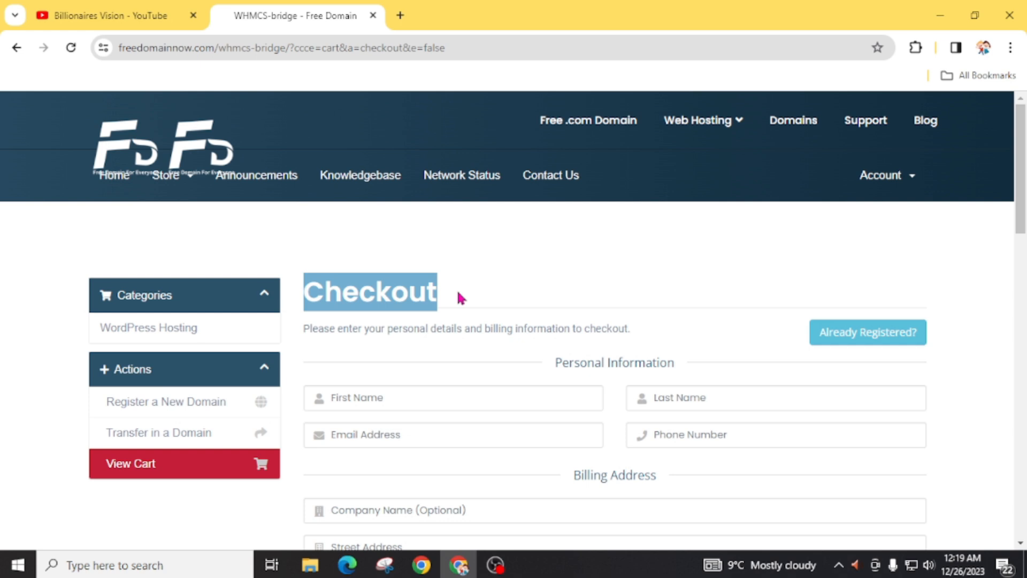
mouse_move(644, 307)
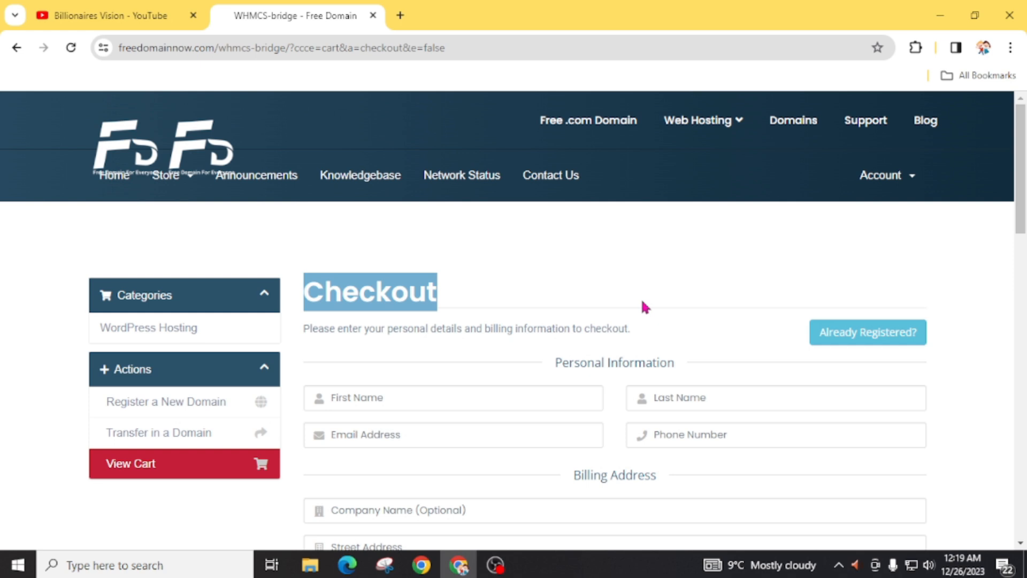
scroll(down, 3)
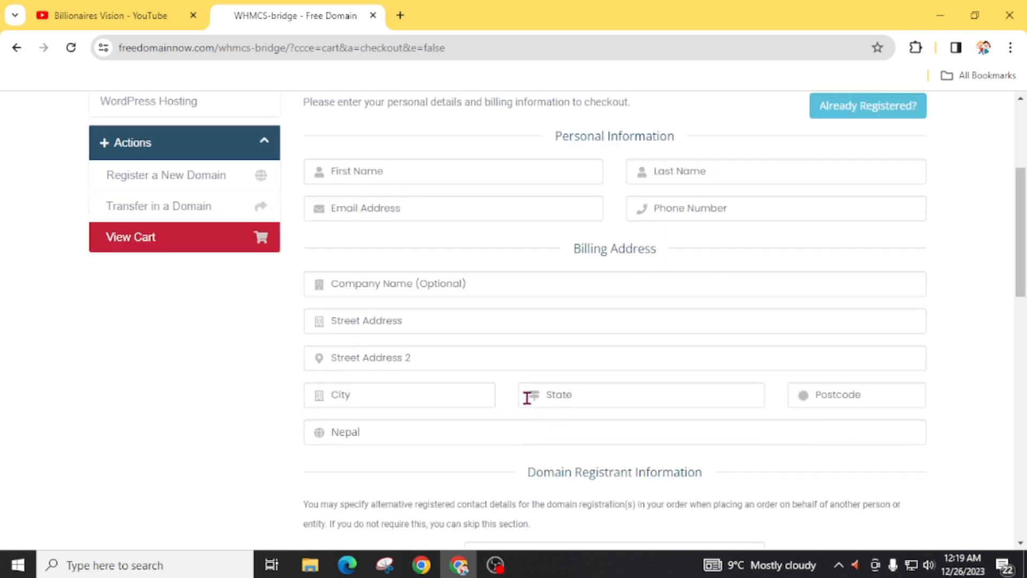
scroll(down, 3)
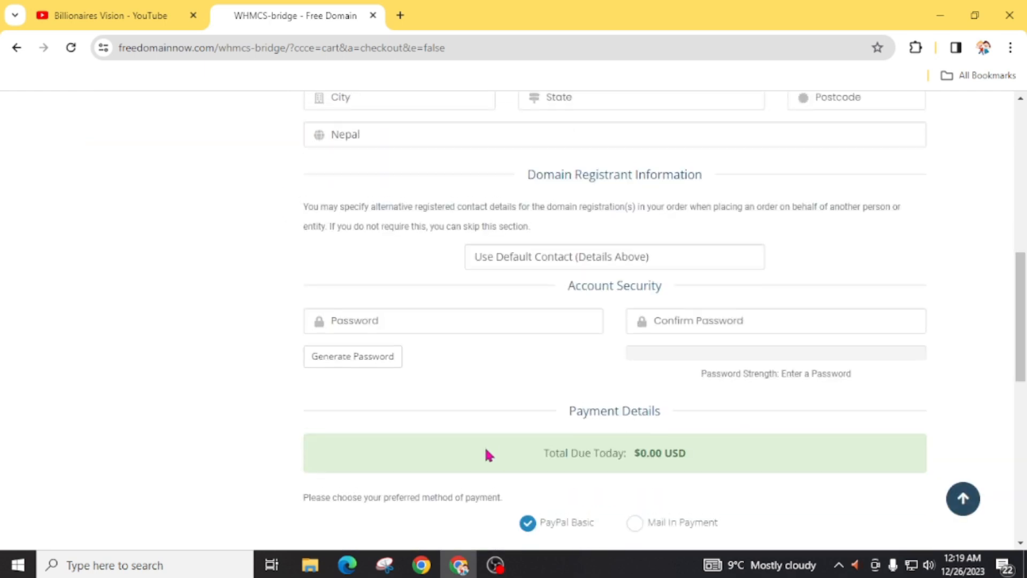
scroll(down, 3)
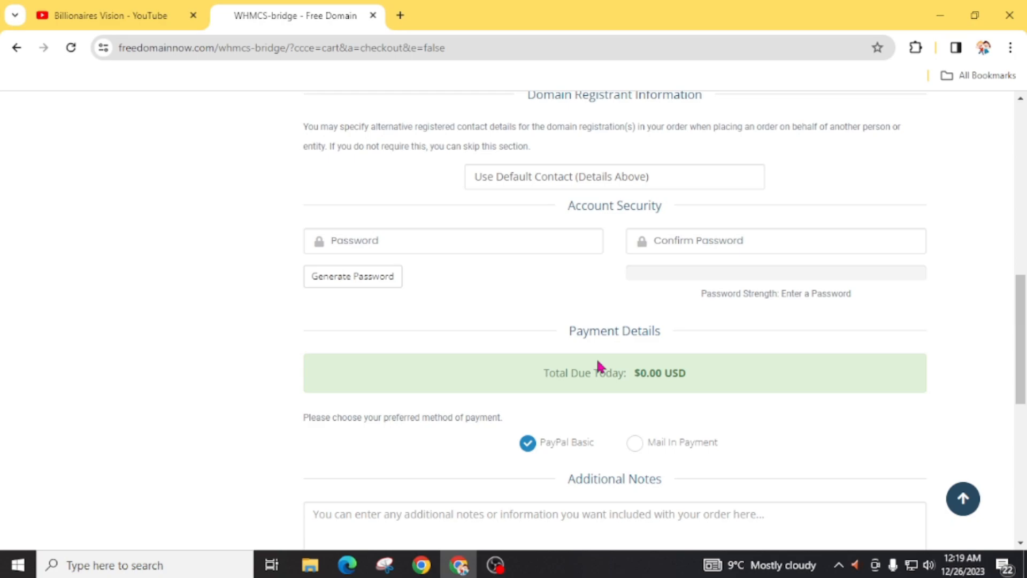
mouse_move(555, 361)
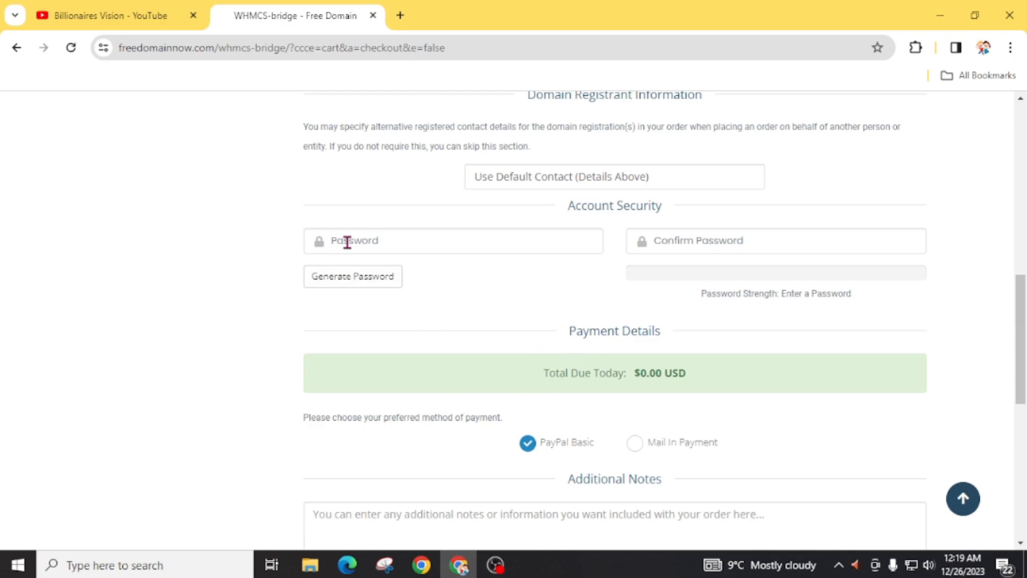
- Generate a random password, insert it into both password fields, and scroll to Complete Order
click(353, 276)
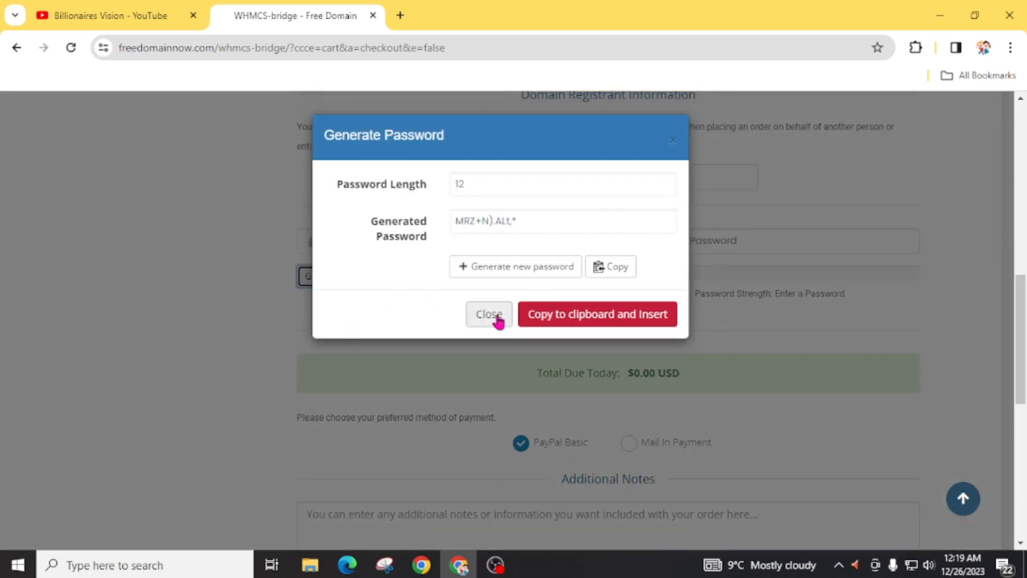
click(597, 314)
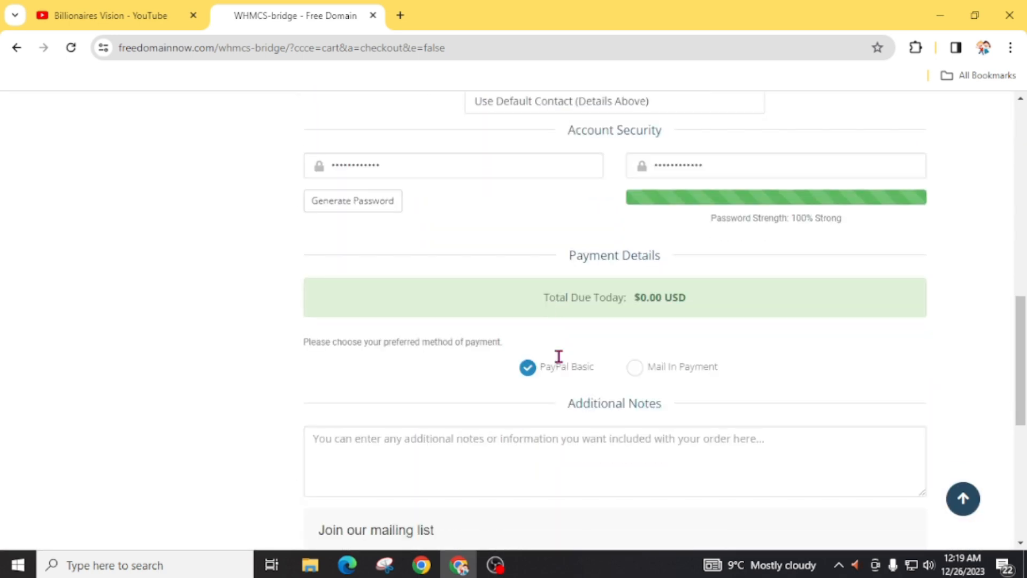
scroll(down, 3)
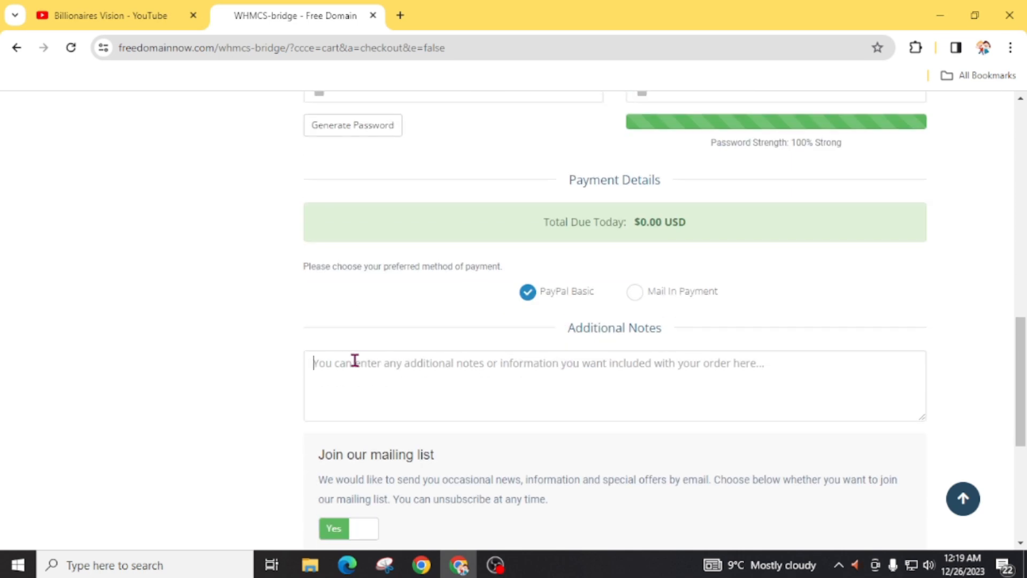
mouse_move(415, 383)
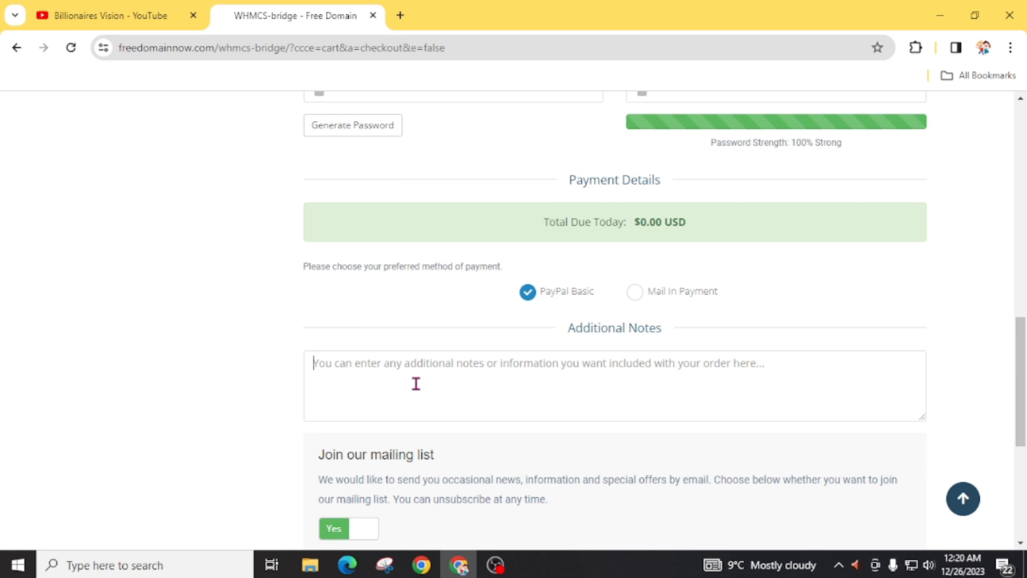
scroll(down, 3)
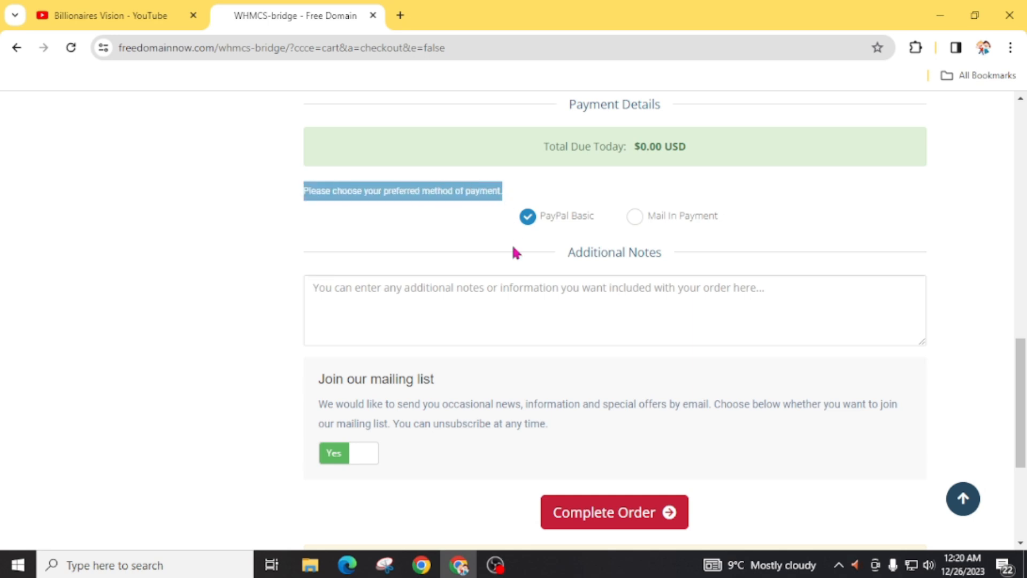
mouse_move(464, 272)
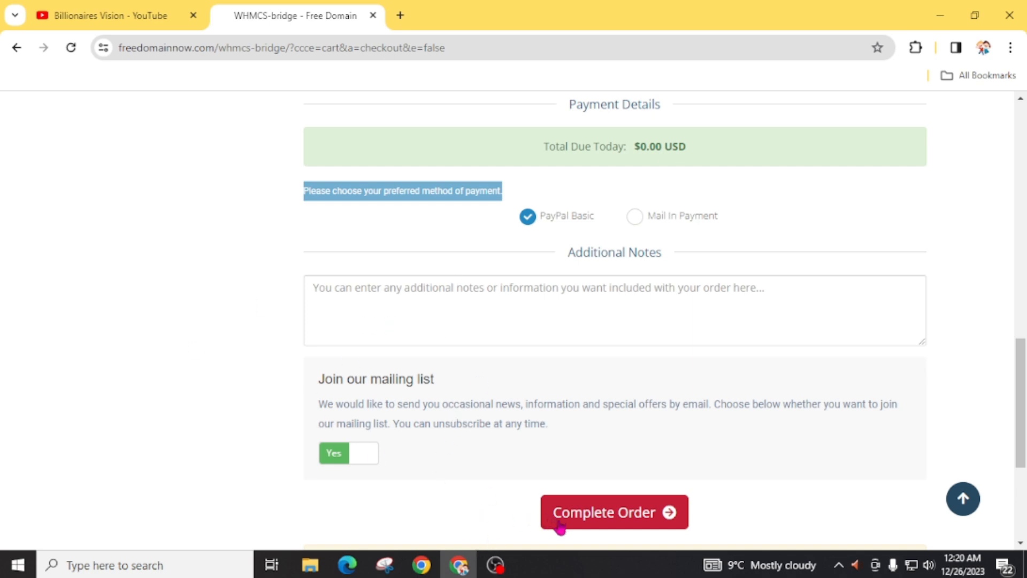
click(613, 513)
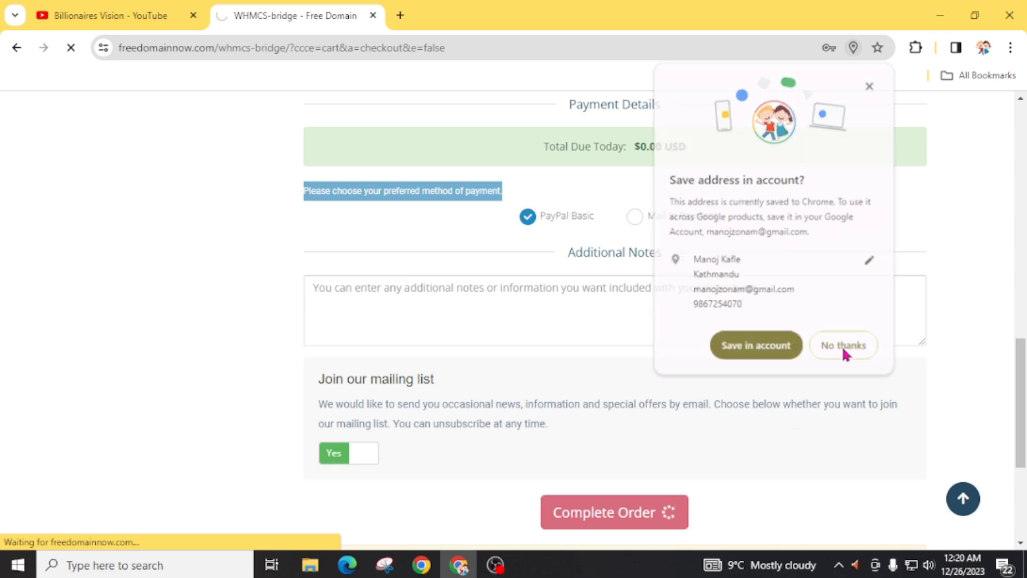
click(843, 345)
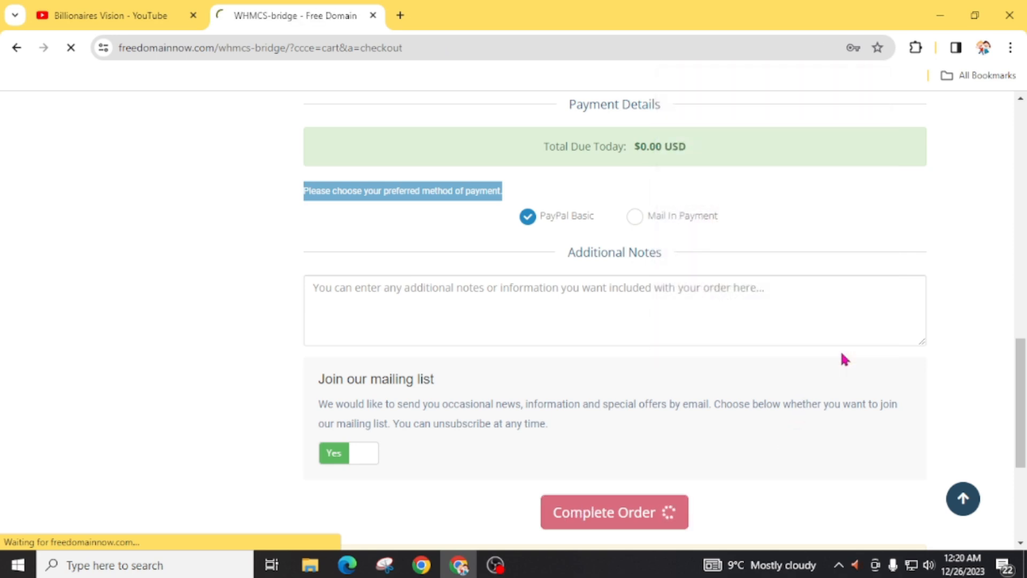
click(613, 512)
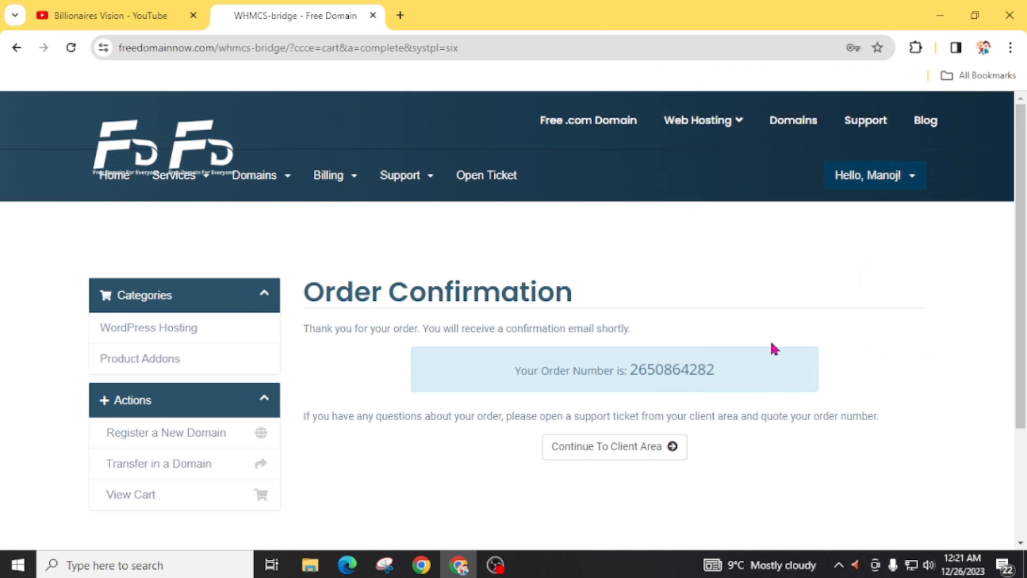
double_click(437, 292)
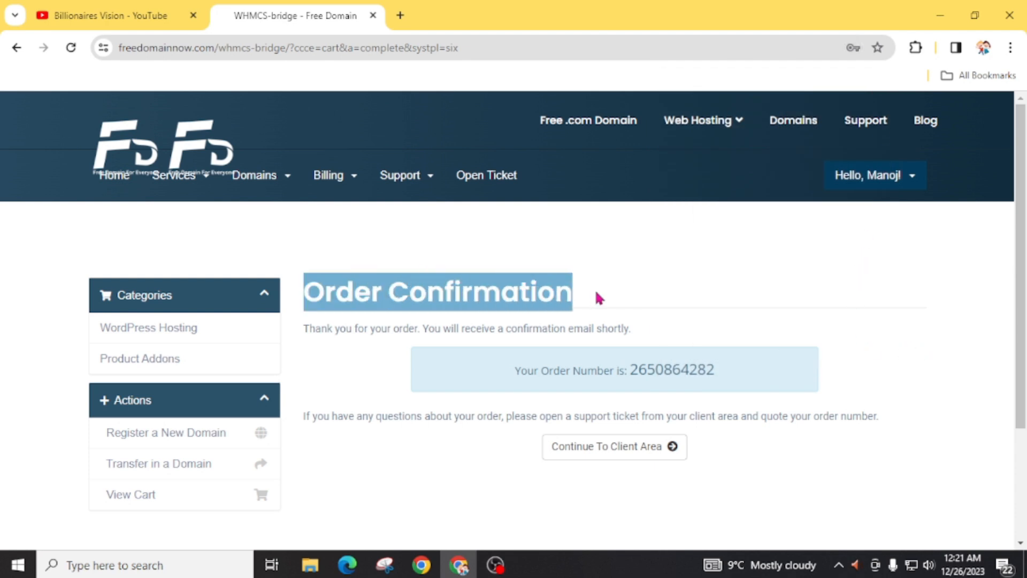
mouse_move(535, 330)
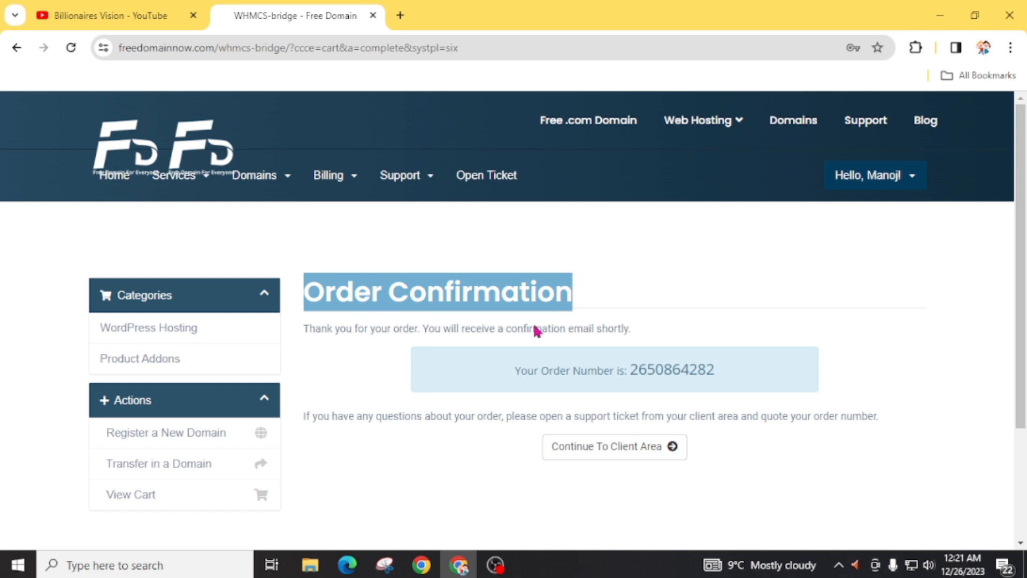
mouse_move(573, 346)
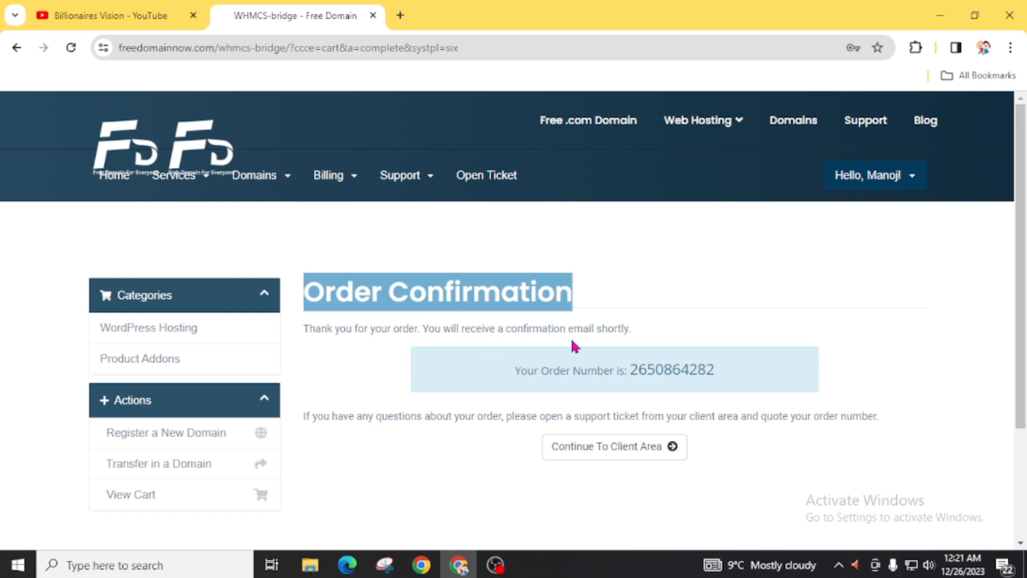
mouse_move(437, 385)
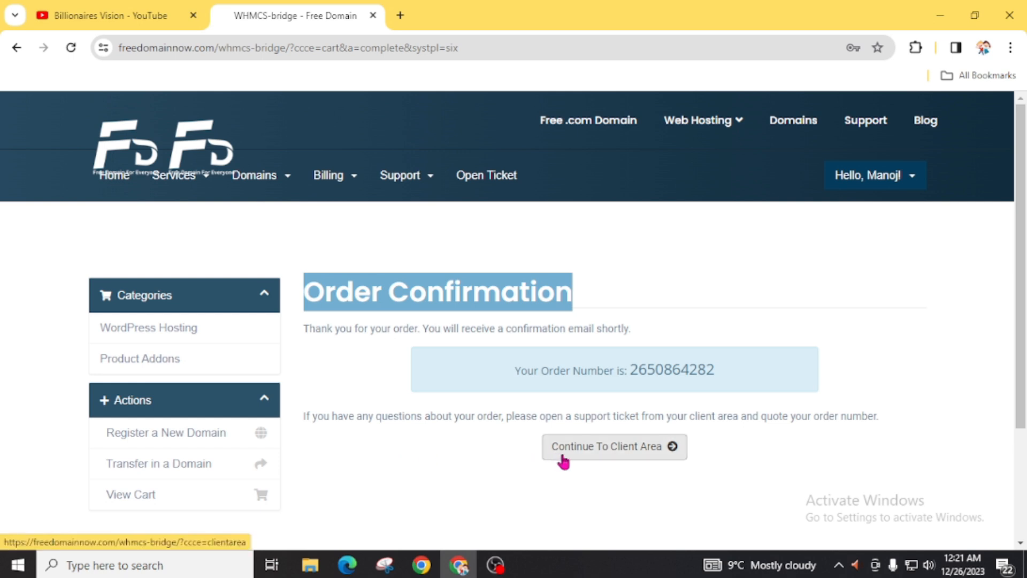
- Continue to the client area past the ad and view billionairiesvisions1.com in My Domains
click(613, 446)
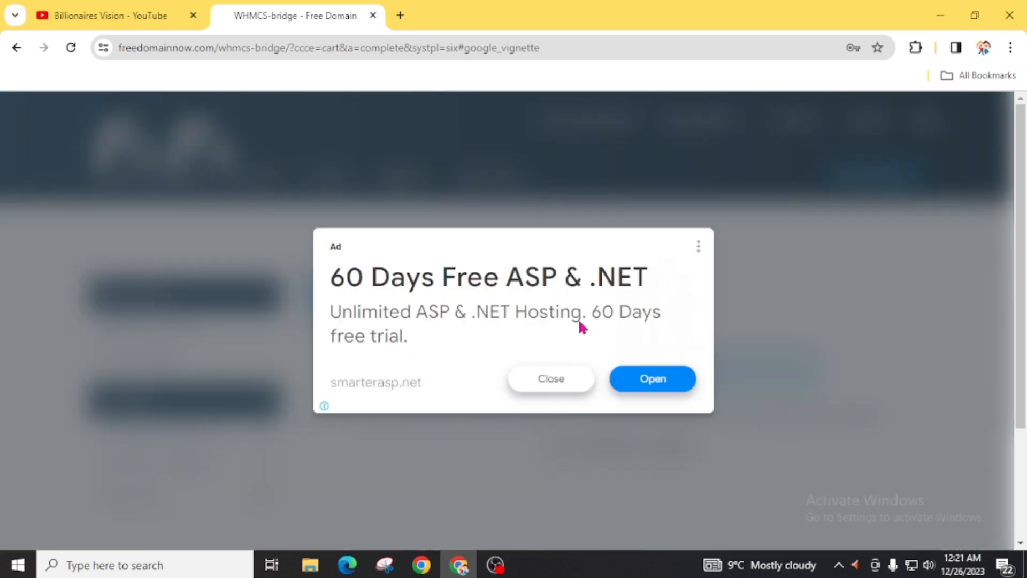
click(550, 378)
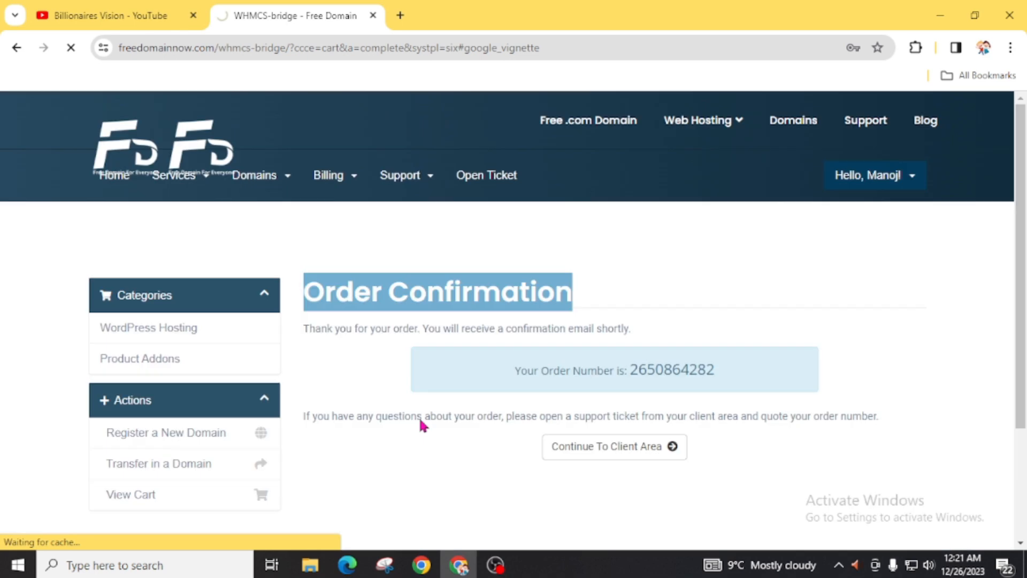
click(613, 447)
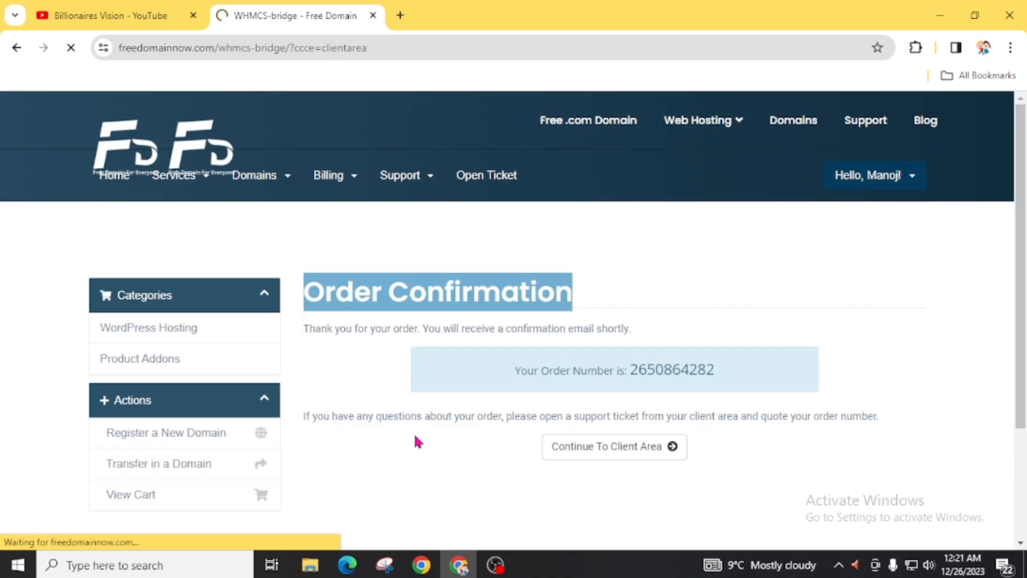
click(613, 446)
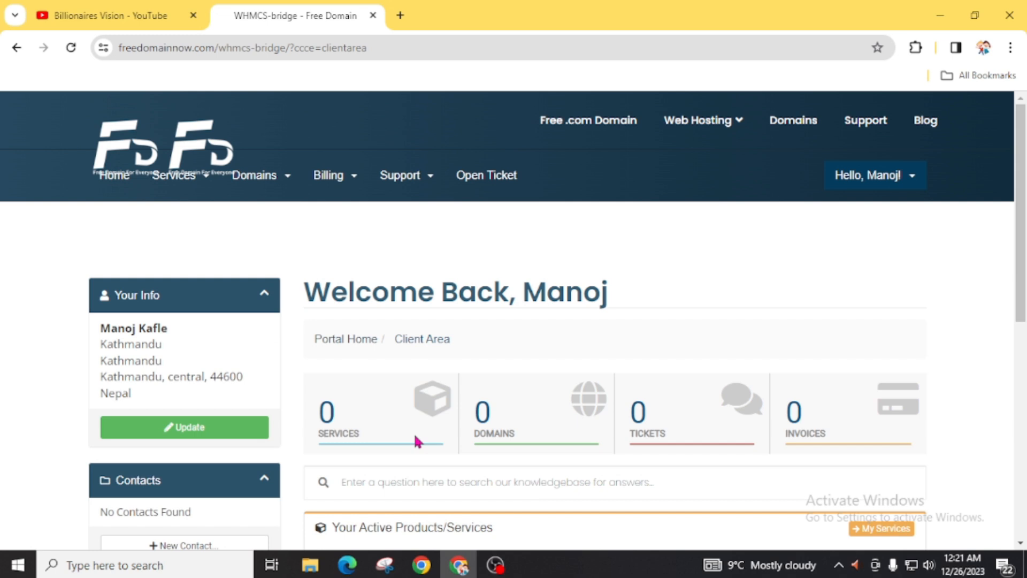
scroll(down, 3)
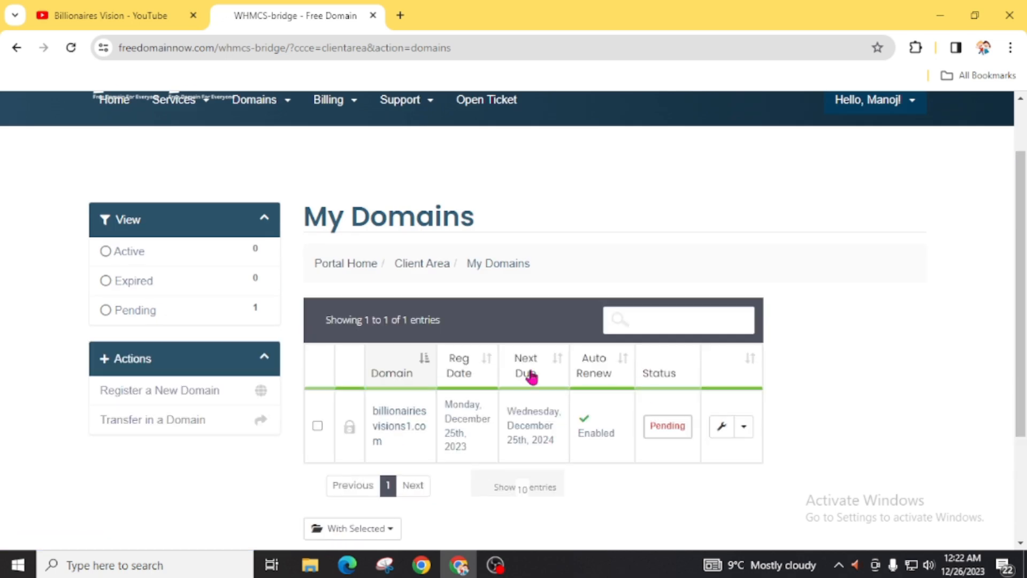
mouse_move(360, 417)
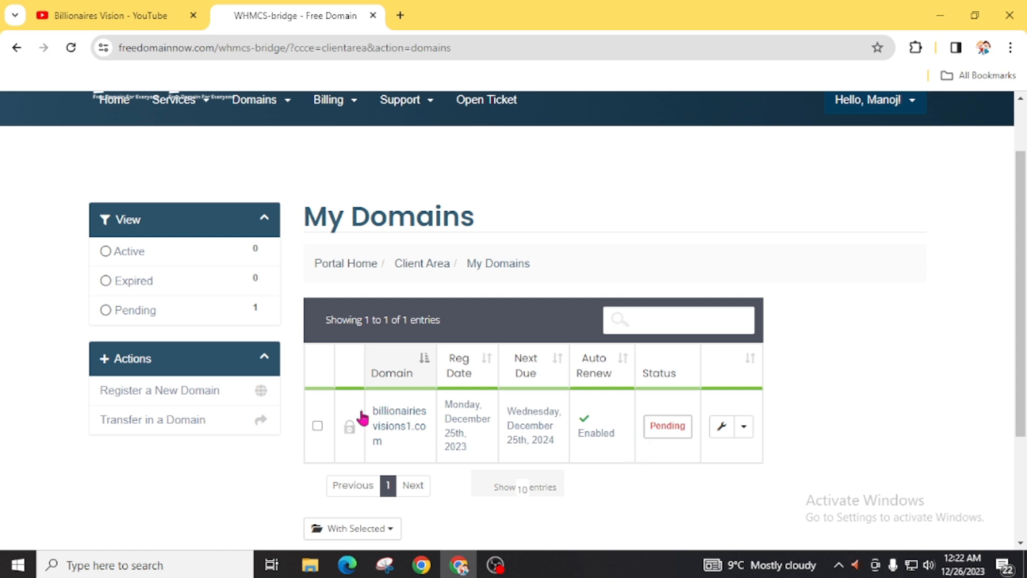
mouse_move(539, 458)
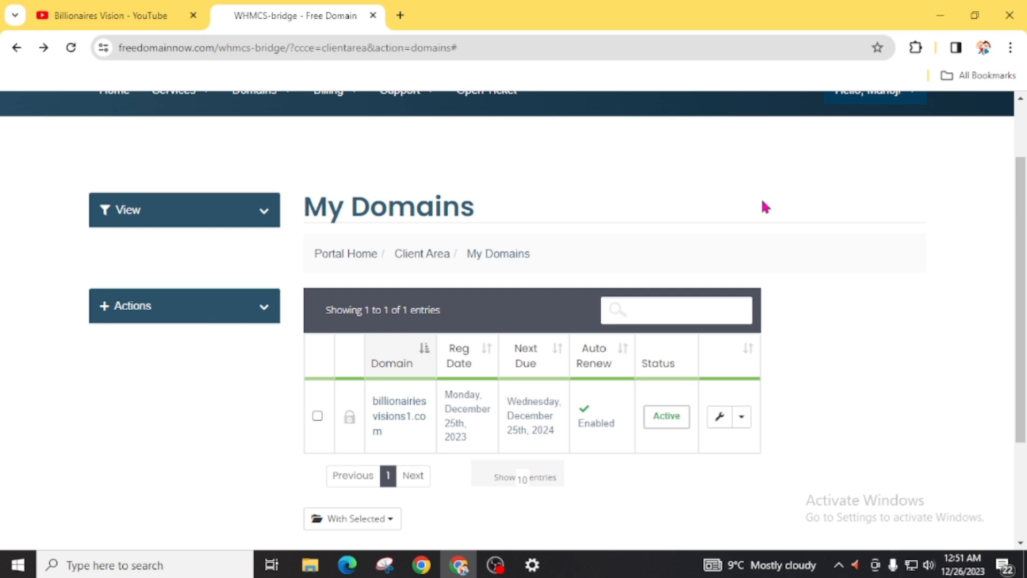
mouse_move(459, 401)
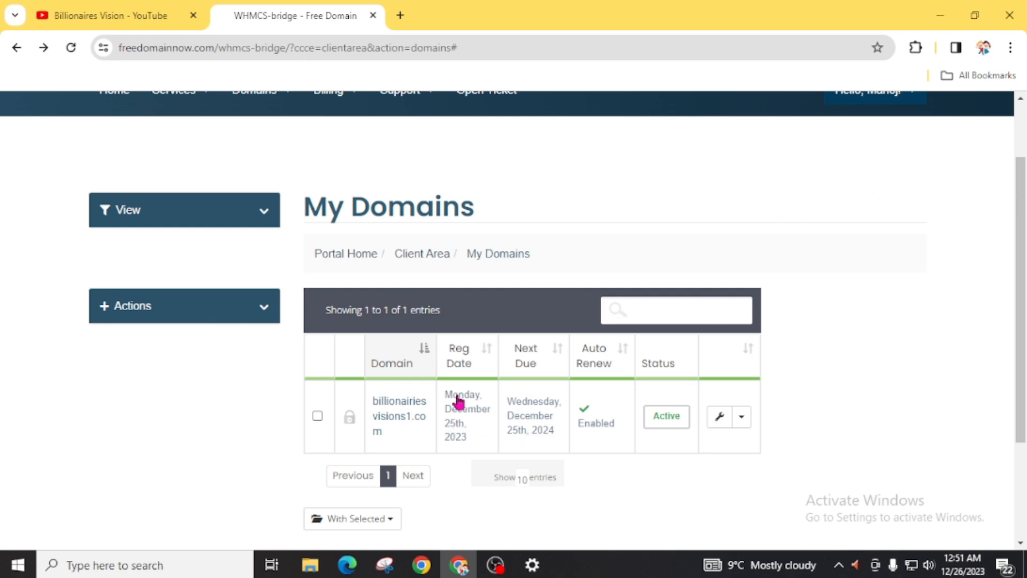
mouse_move(463, 448)
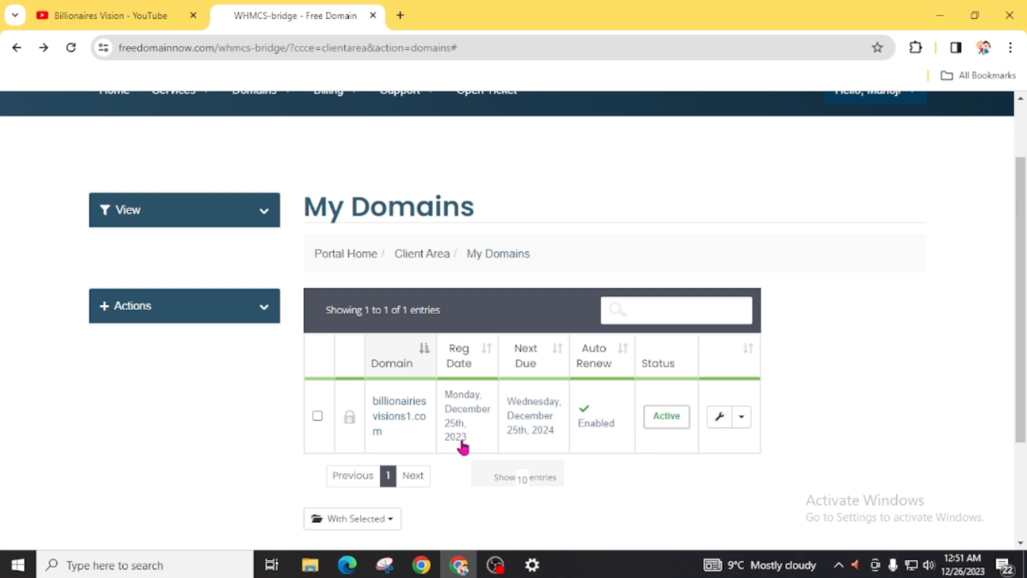
mouse_move(455, 435)
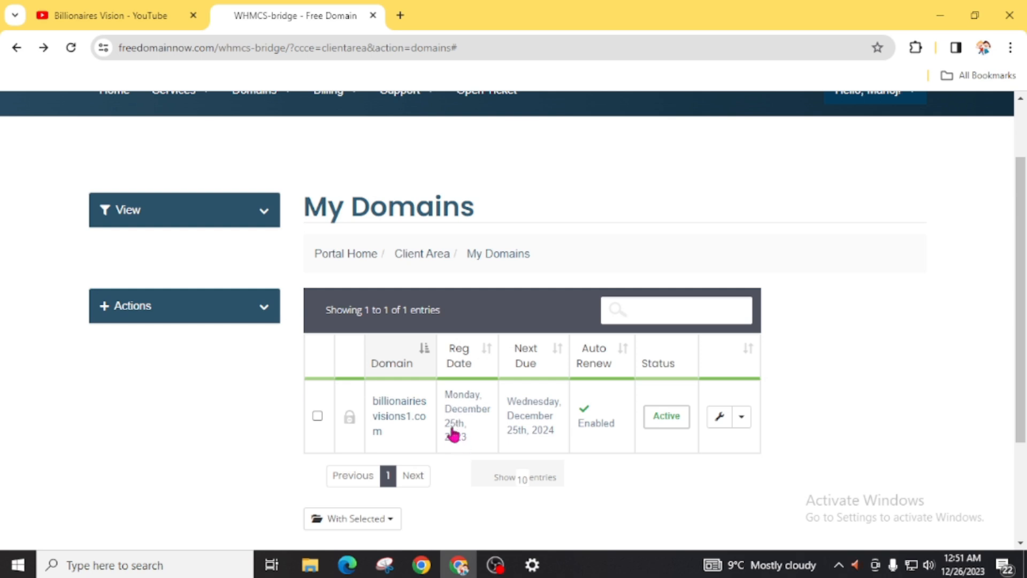
mouse_move(481, 394)
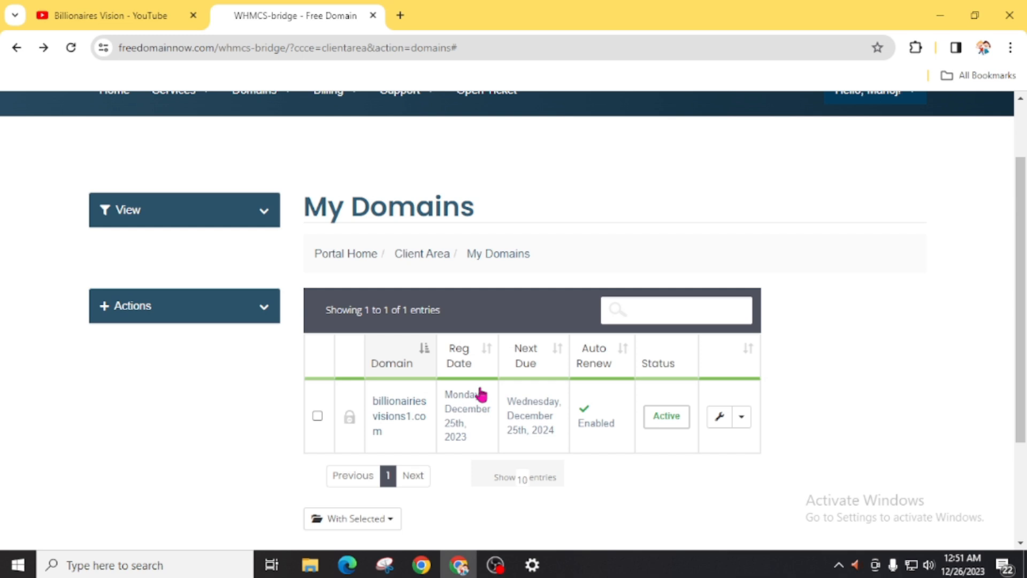
mouse_move(542, 450)
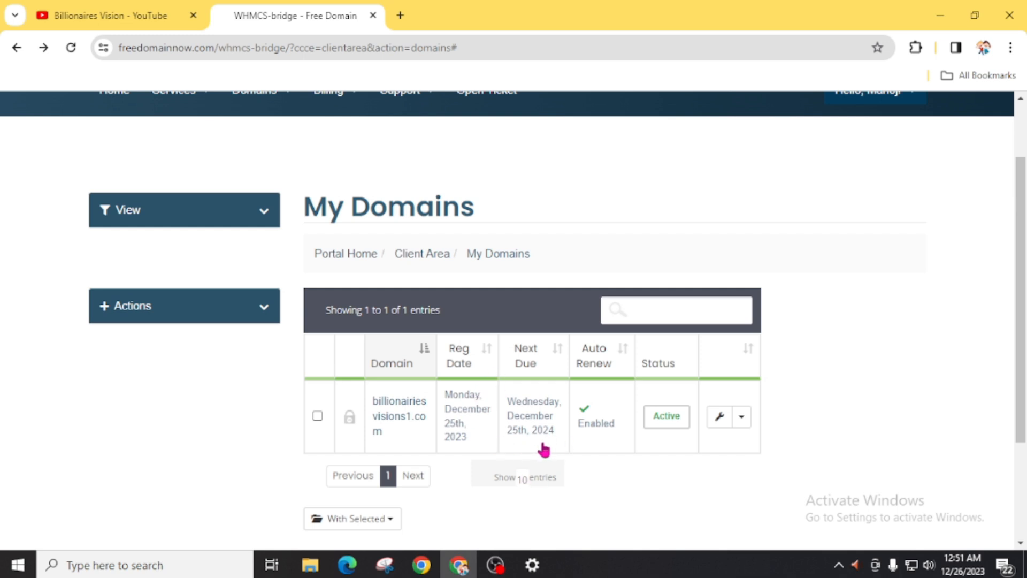
mouse_move(519, 446)
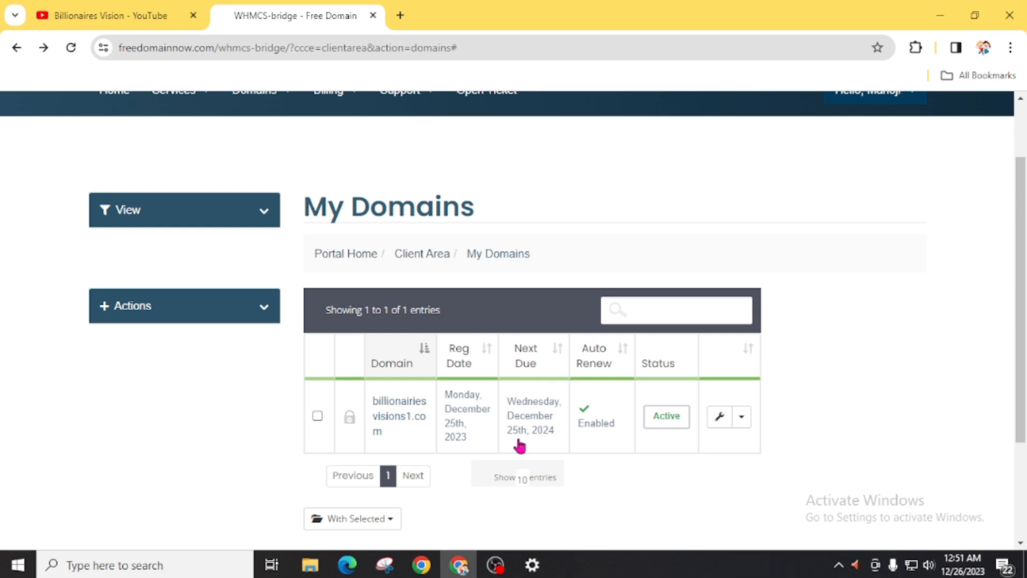
- Switch to the YouTube tab and scroll through the Billionaires Vision videos grid
click(98, 15)
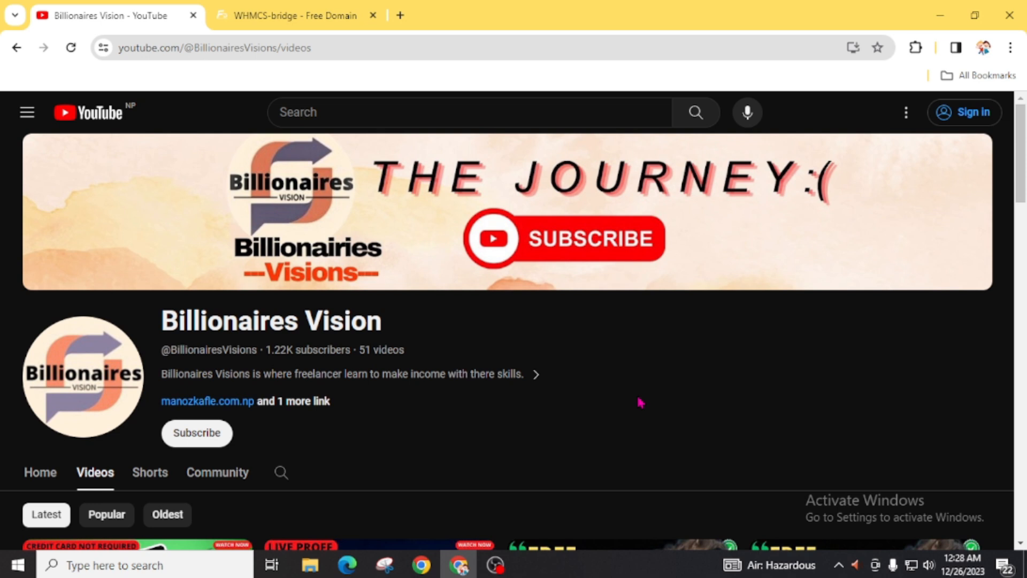
scroll(down, 3)
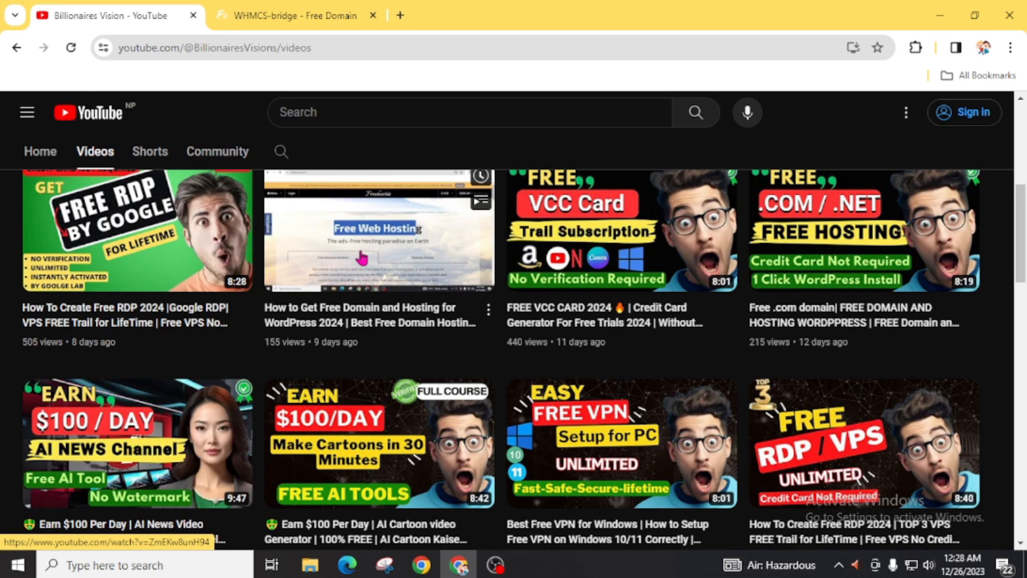
scroll(down, 3)
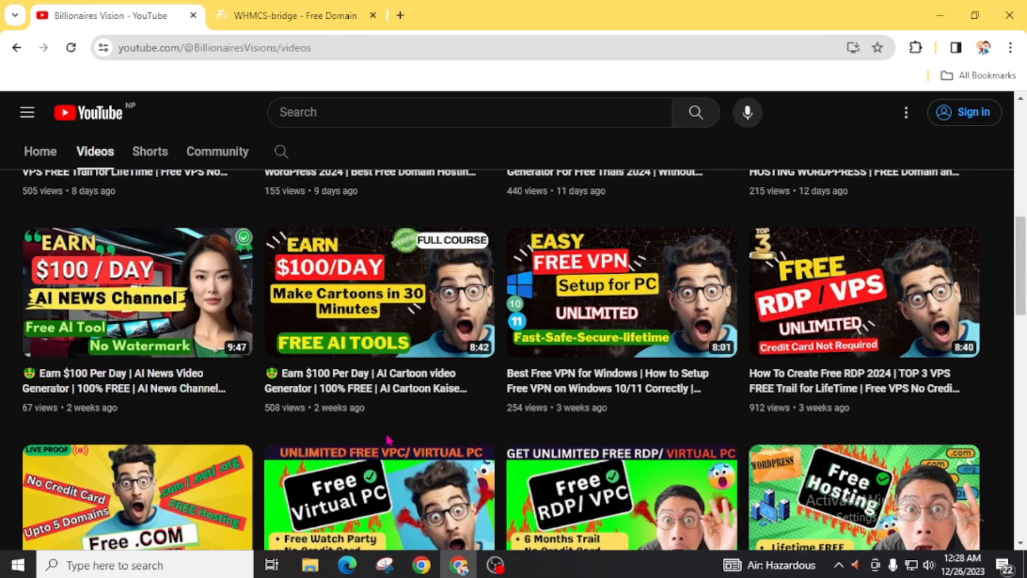
scroll(down, 3)
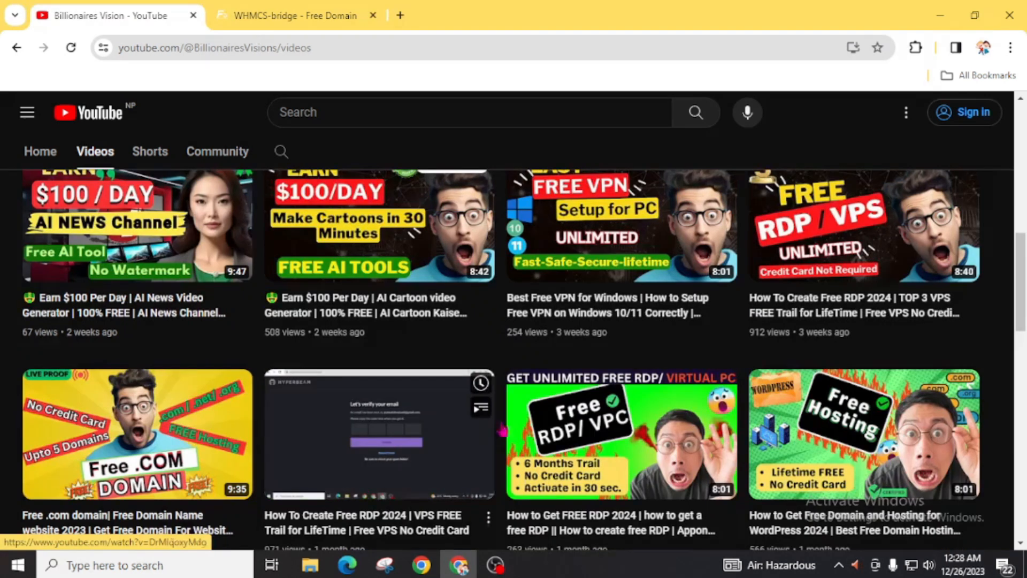
scroll(down, 3)
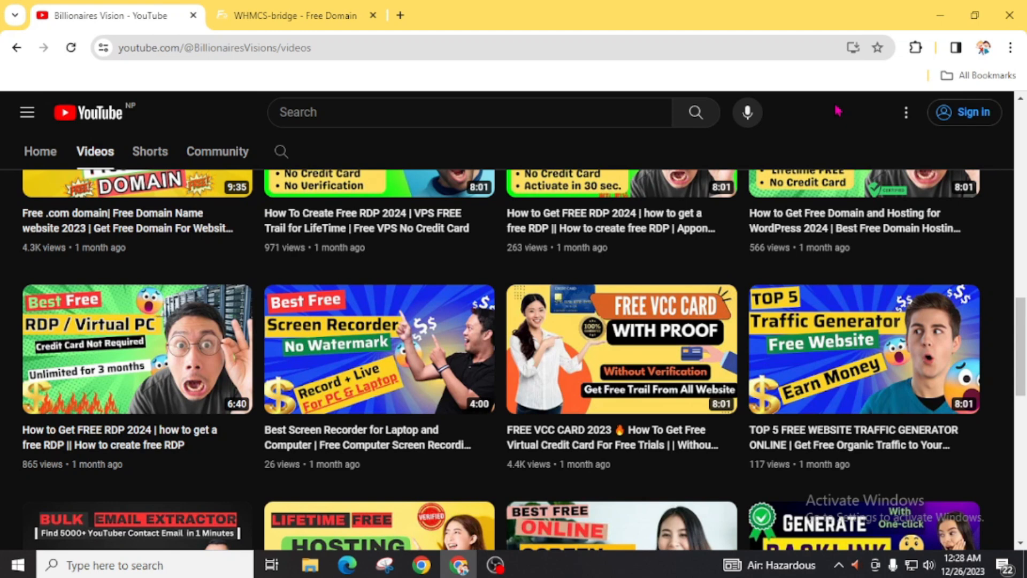
scroll(down, 3)
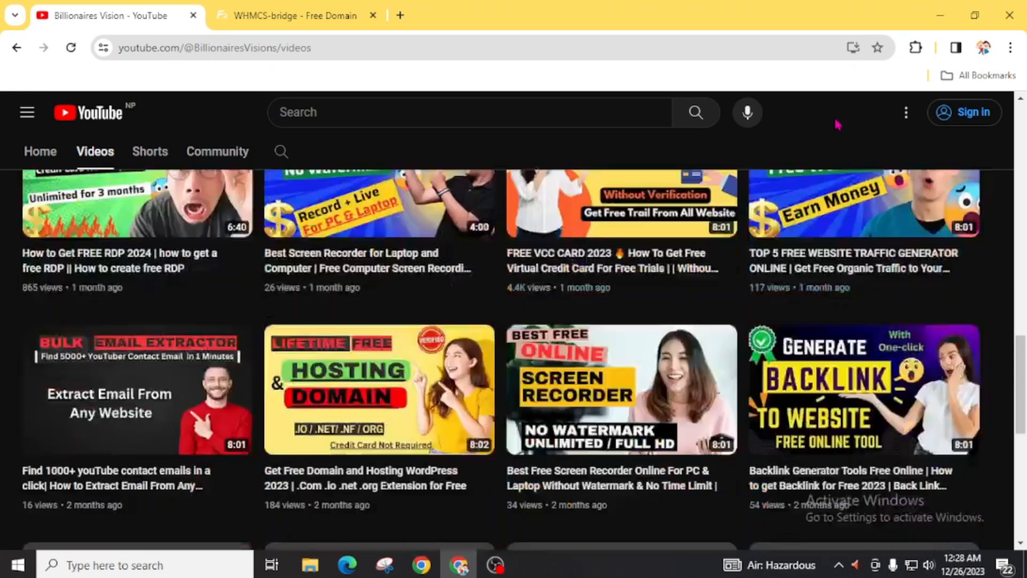
- Open the channel's linked Manoz kafle website in a new tab
scroll(up, 3)
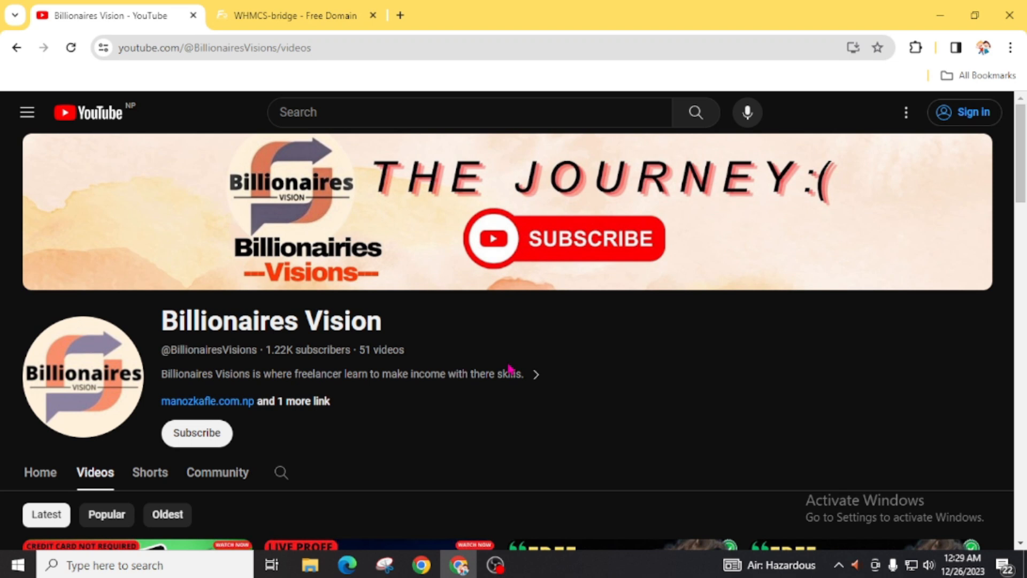
mouse_move(234, 403)
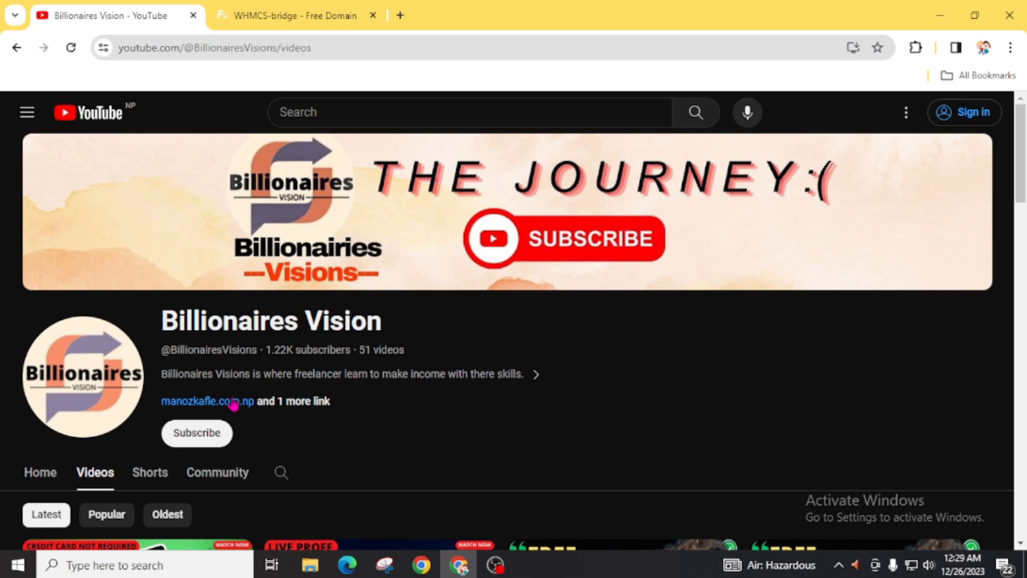
click(207, 400)
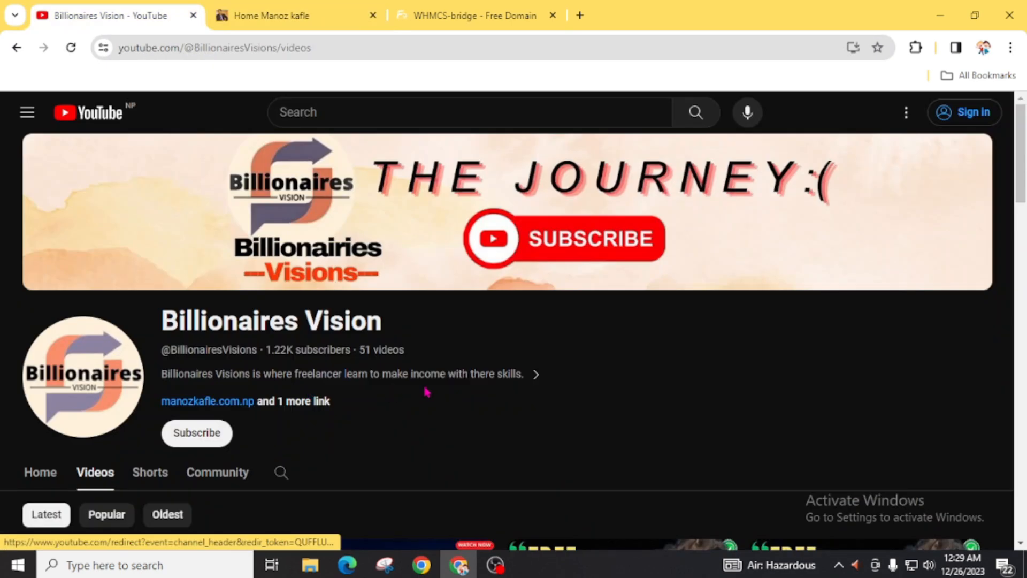
scroll(down, 3)
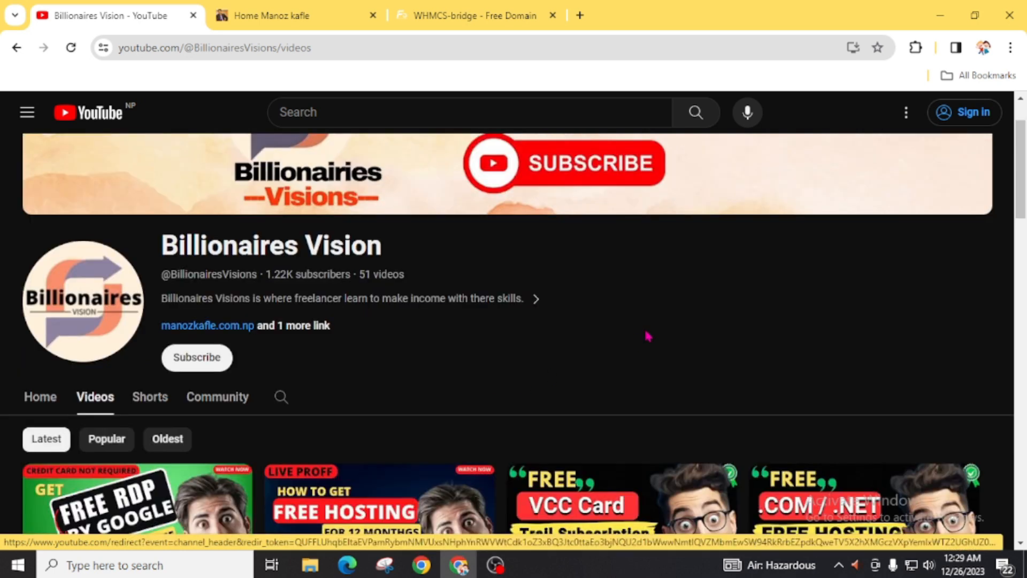